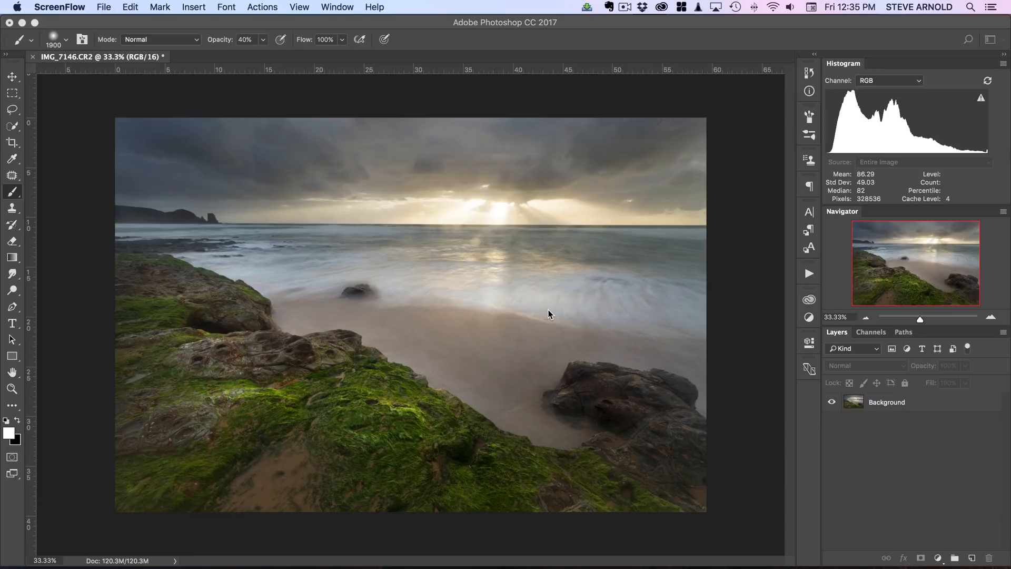
pyautogui.moveTo(359, 214)
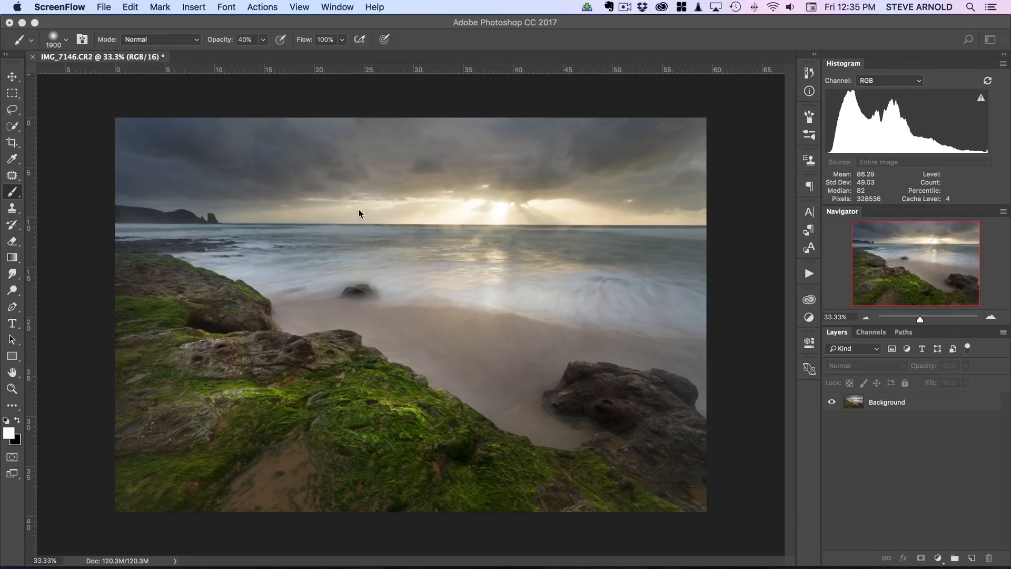
pyautogui.moveTo(376, 409)
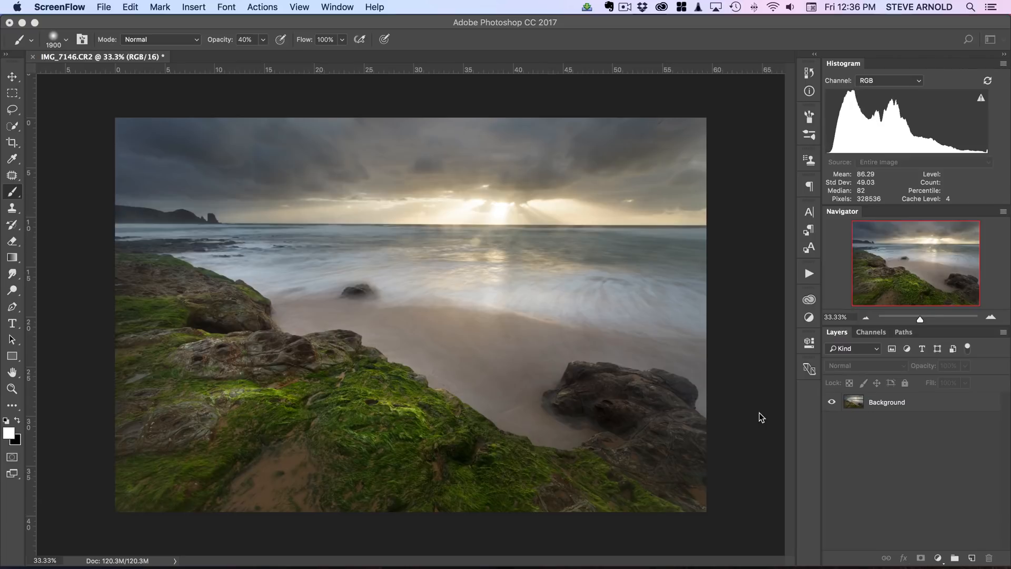
pyautogui.moveTo(769, 418)
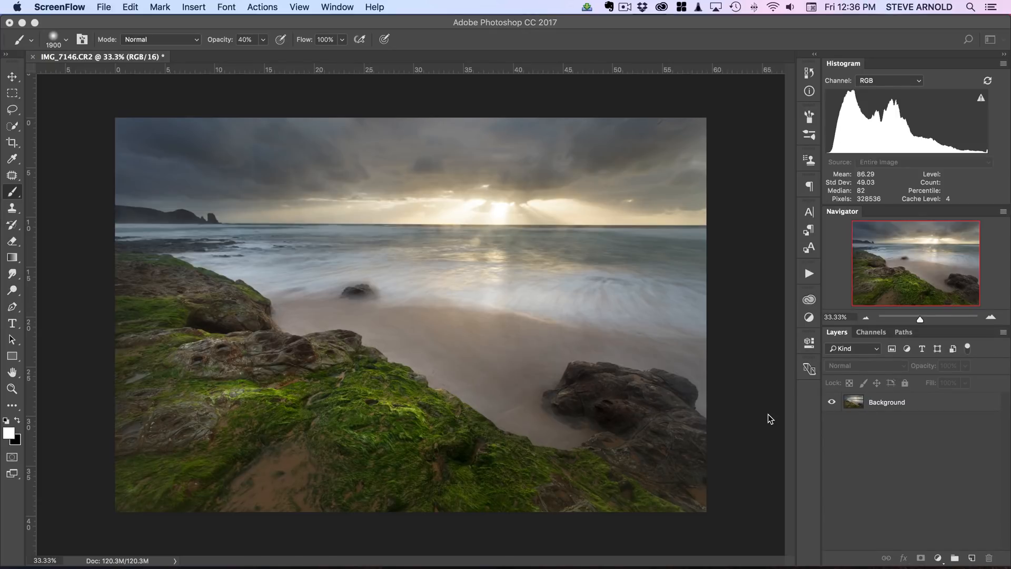
pyautogui.moveTo(918, 471)
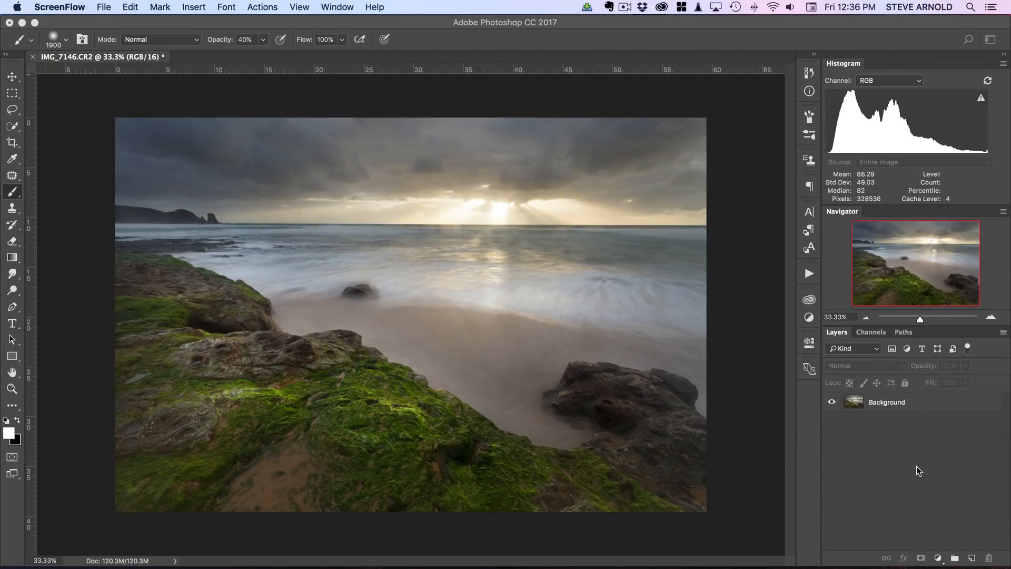
# Step: Add a Curves adjustment layer and pull the midtones down to about input 133, output 97
pyautogui.click(939, 557)
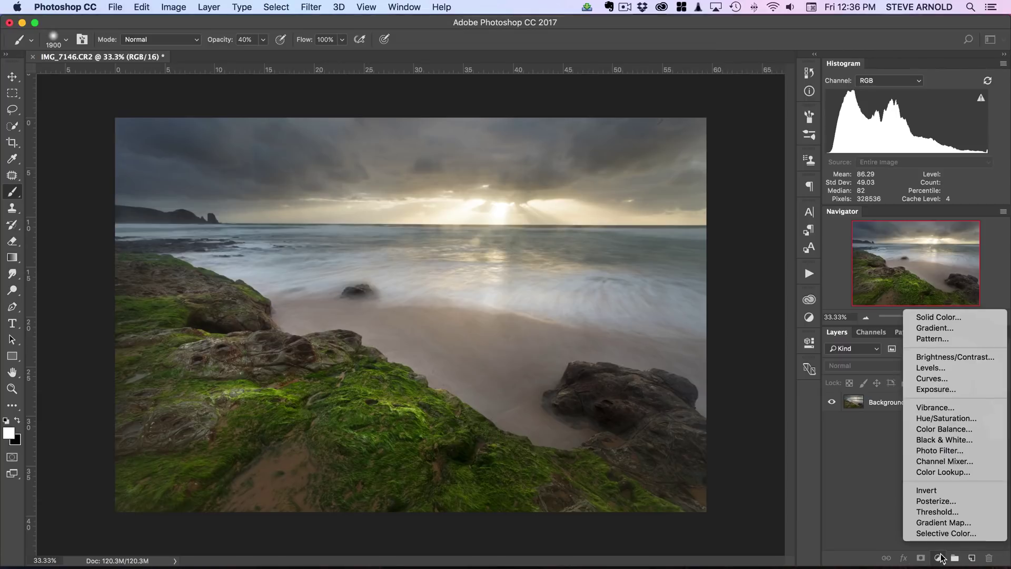
pyautogui.click(931, 378)
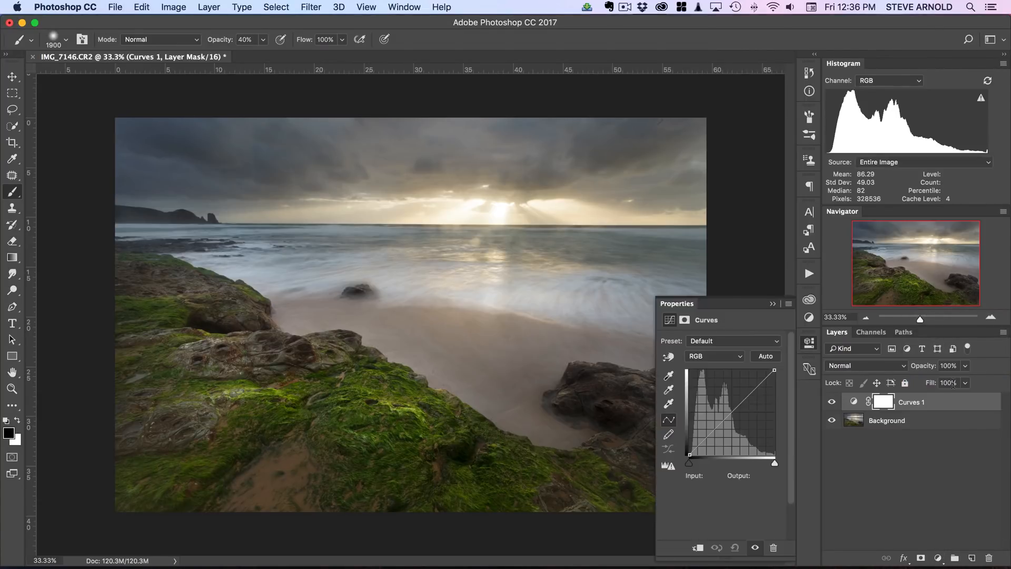
pyautogui.click(732, 409)
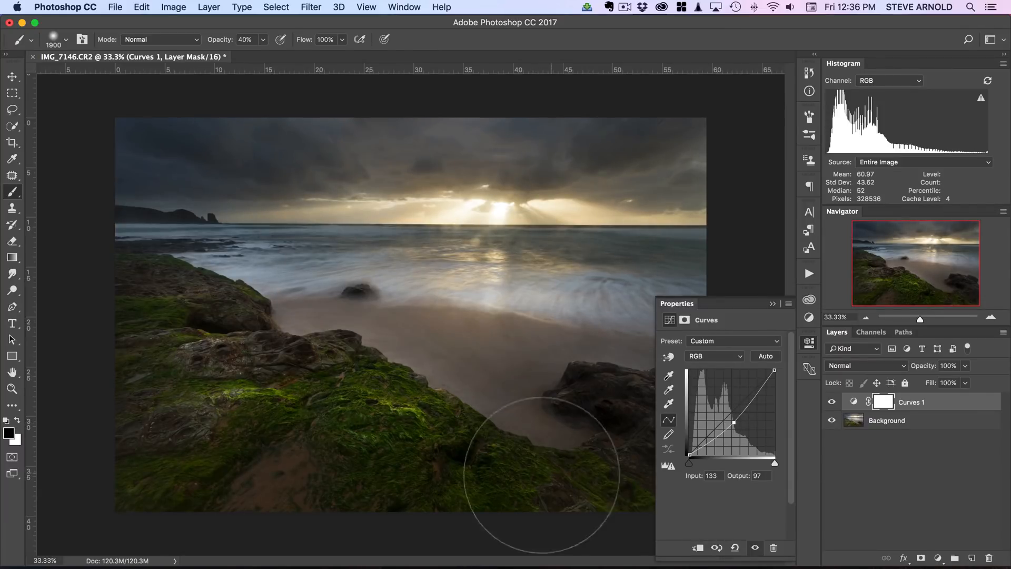
pyautogui.moveTo(586, 419)
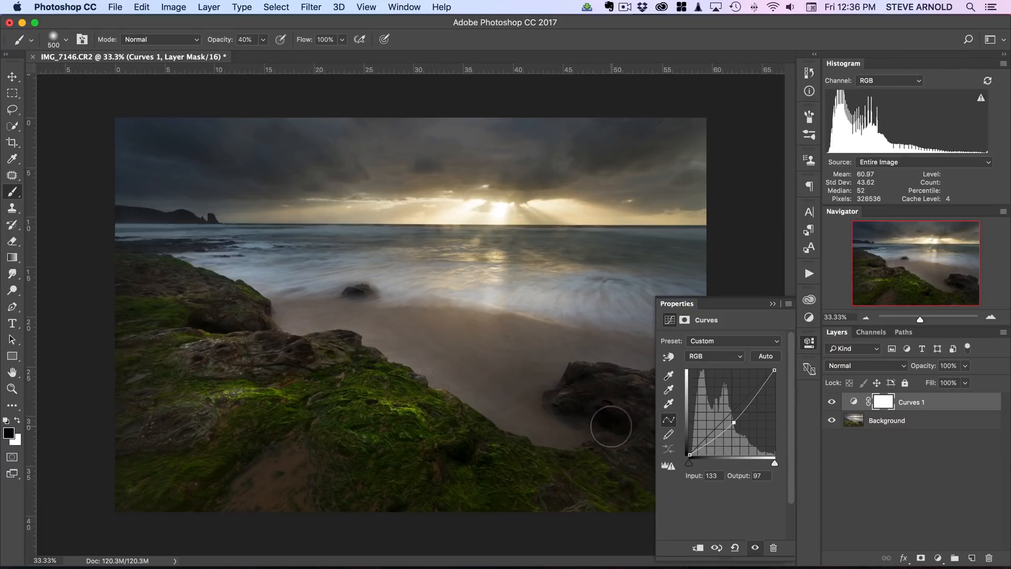
pyautogui.moveTo(619, 422)
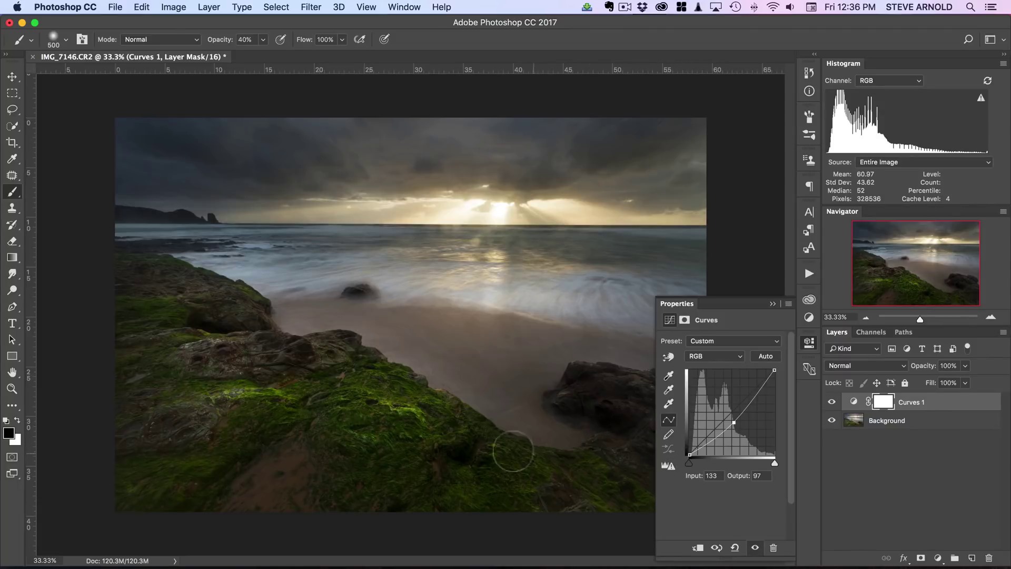
pyautogui.moveTo(604, 429)
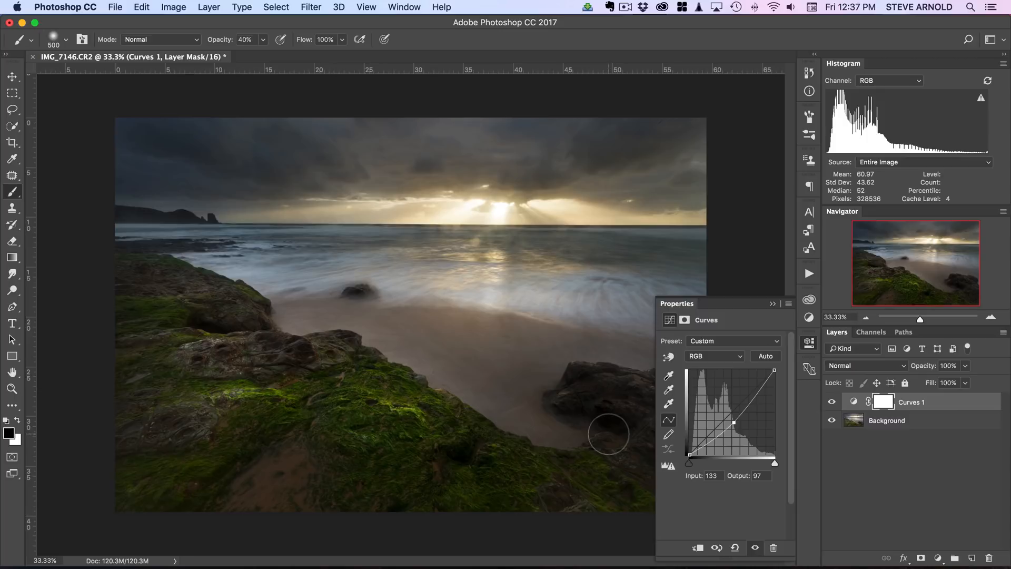
pyautogui.moveTo(603, 460)
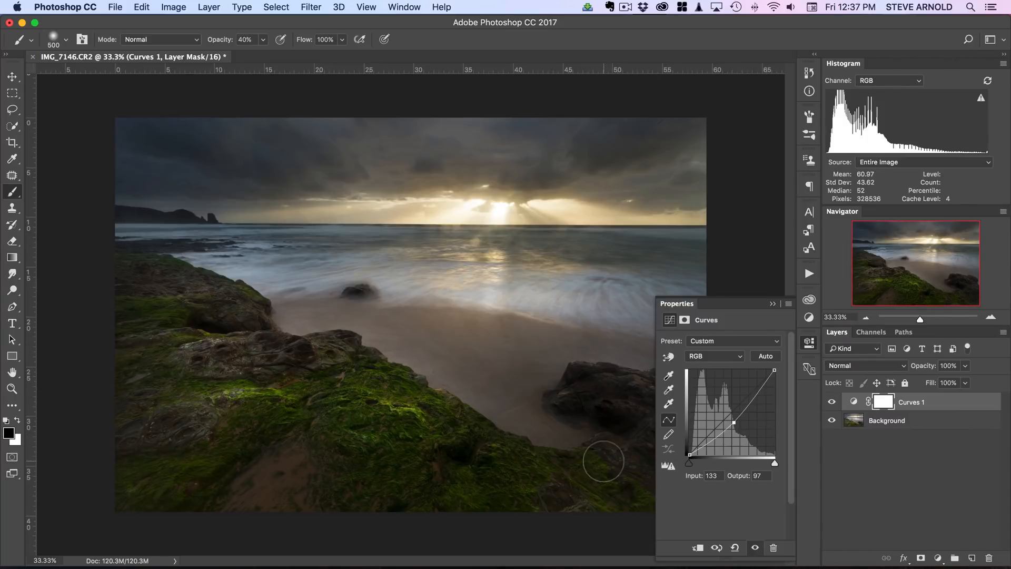
pyautogui.moveTo(686, 479)
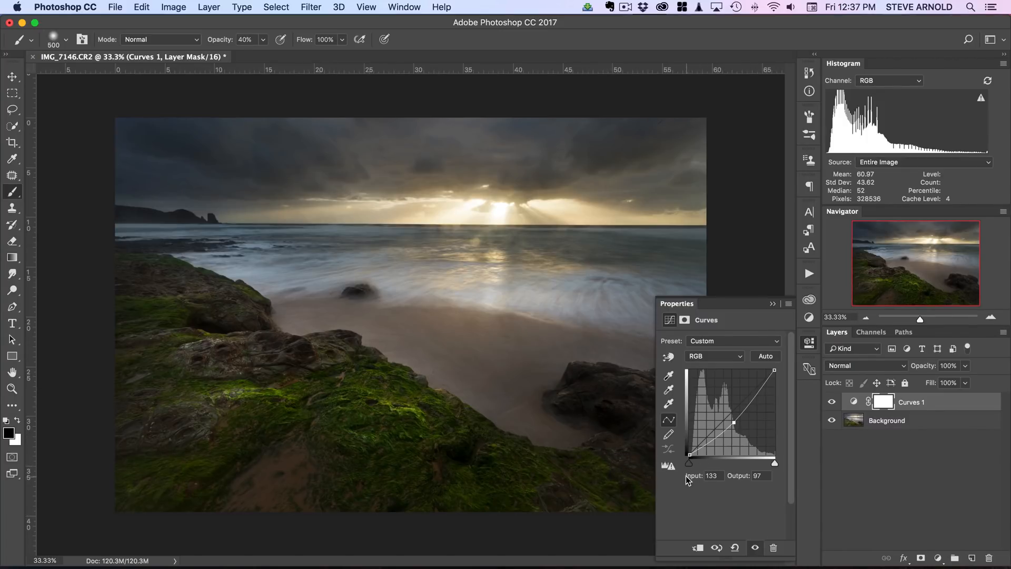
pyautogui.moveTo(597, 398)
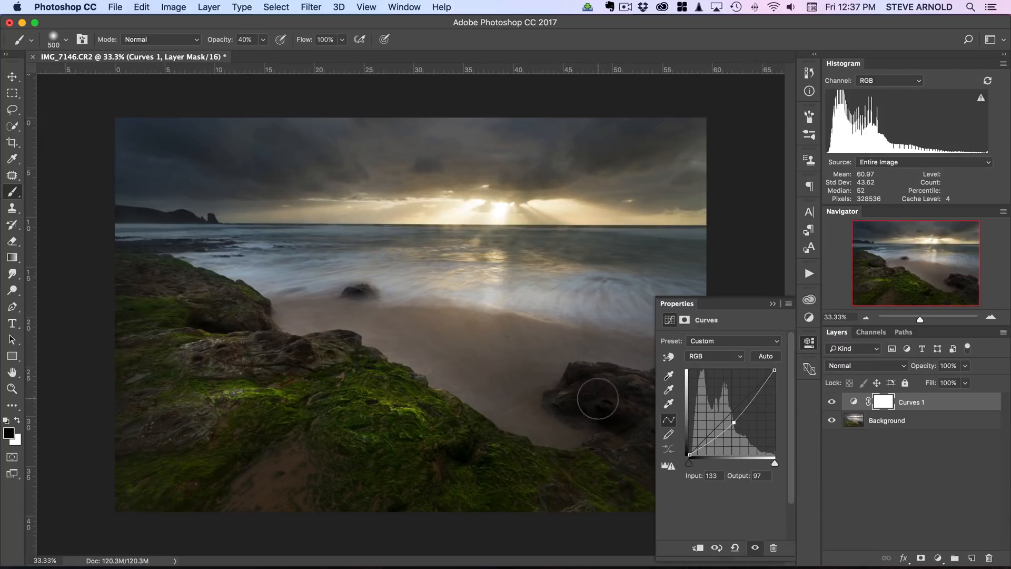
pyautogui.moveTo(621, 431)
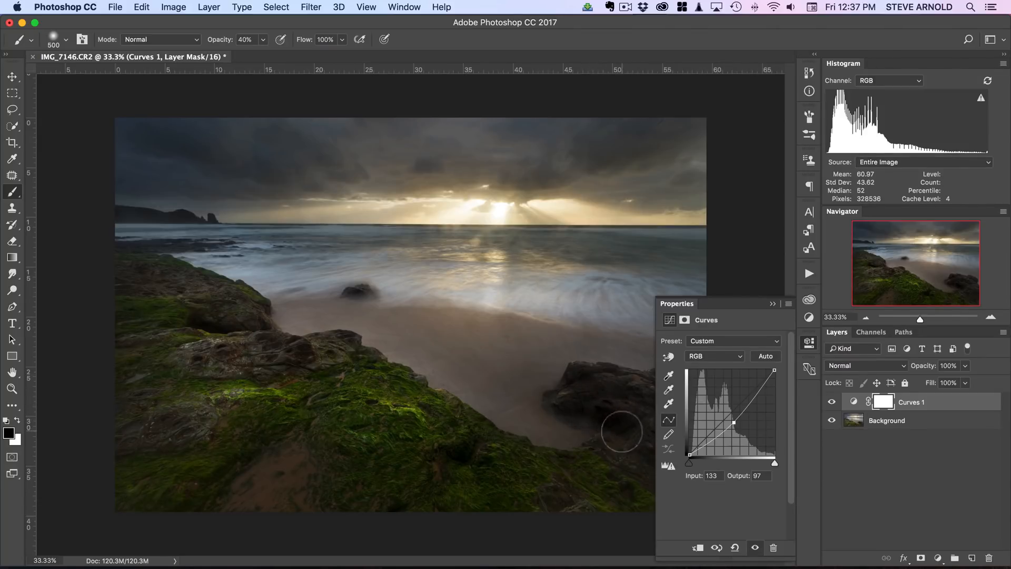
pyautogui.moveTo(696, 464)
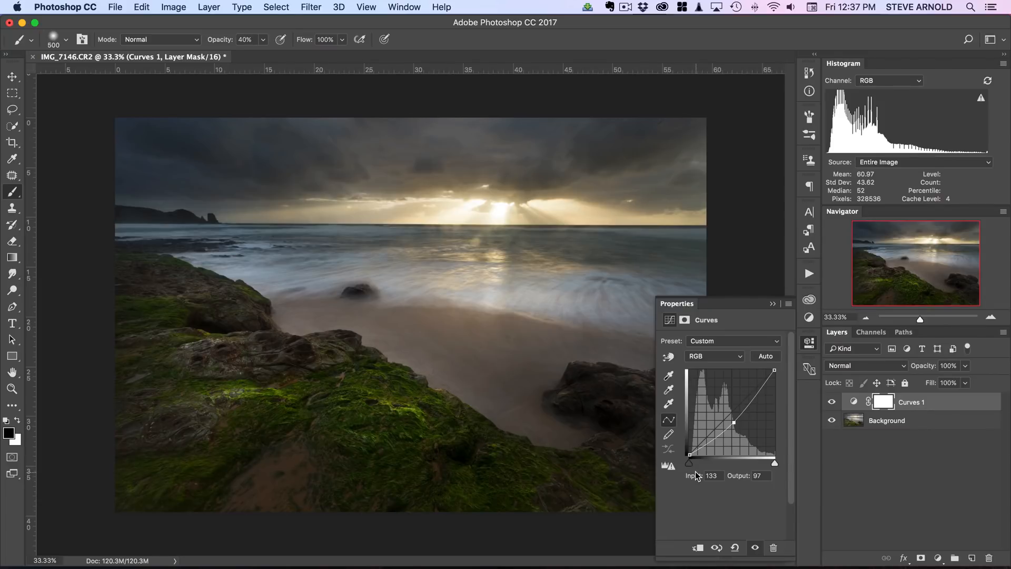
pyautogui.moveTo(699, 470)
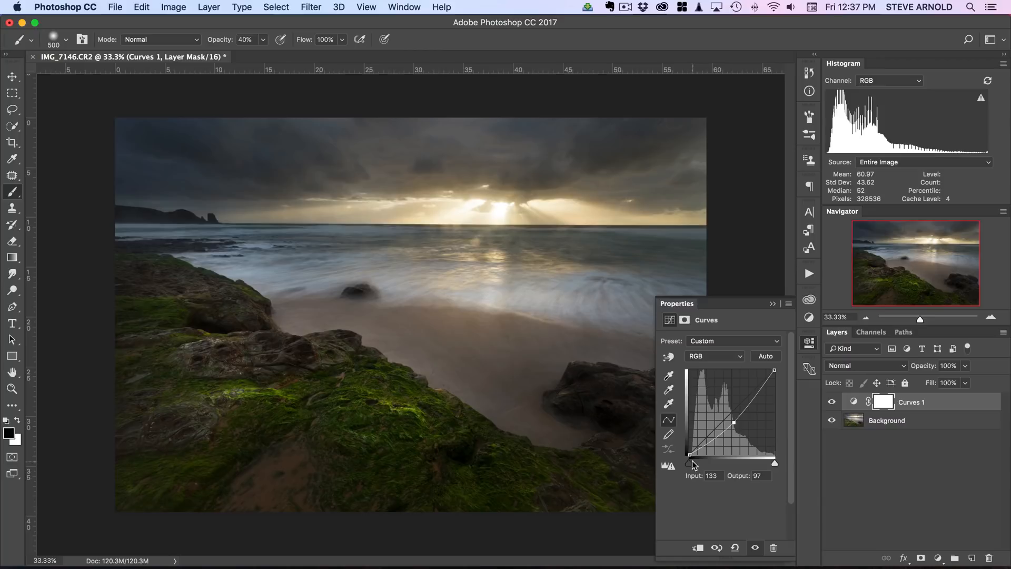
pyautogui.moveTo(691, 460)
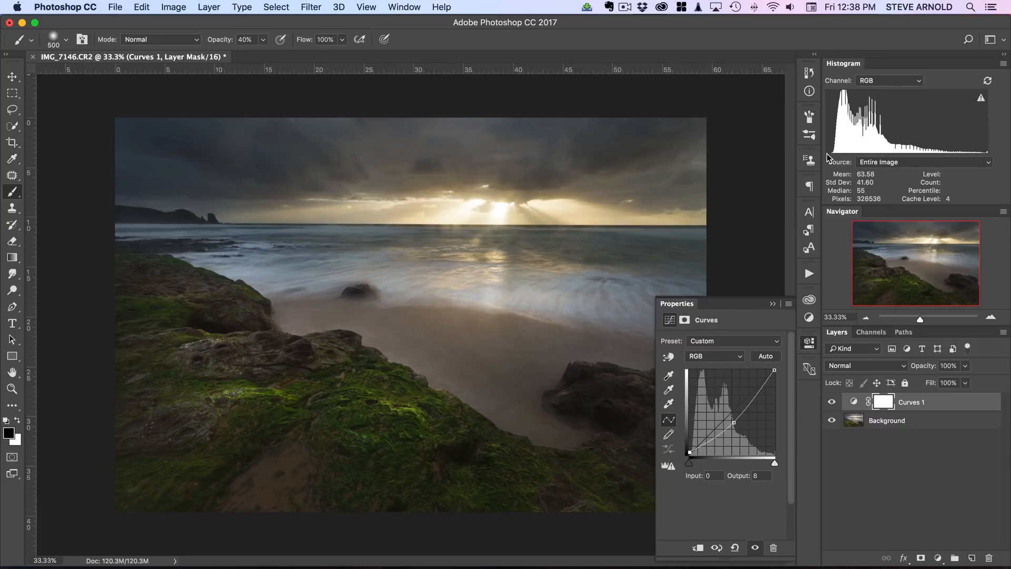
pyautogui.moveTo(829, 176)
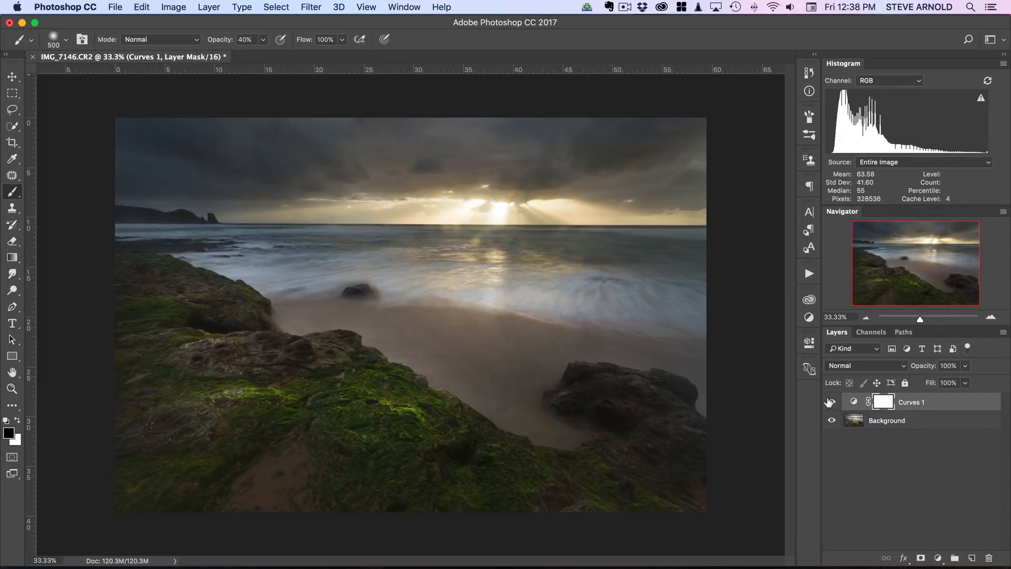
# Step: Toggle the Curves 1 layer's visibility to compare the masked darkening with the original
pyautogui.click(853, 401)
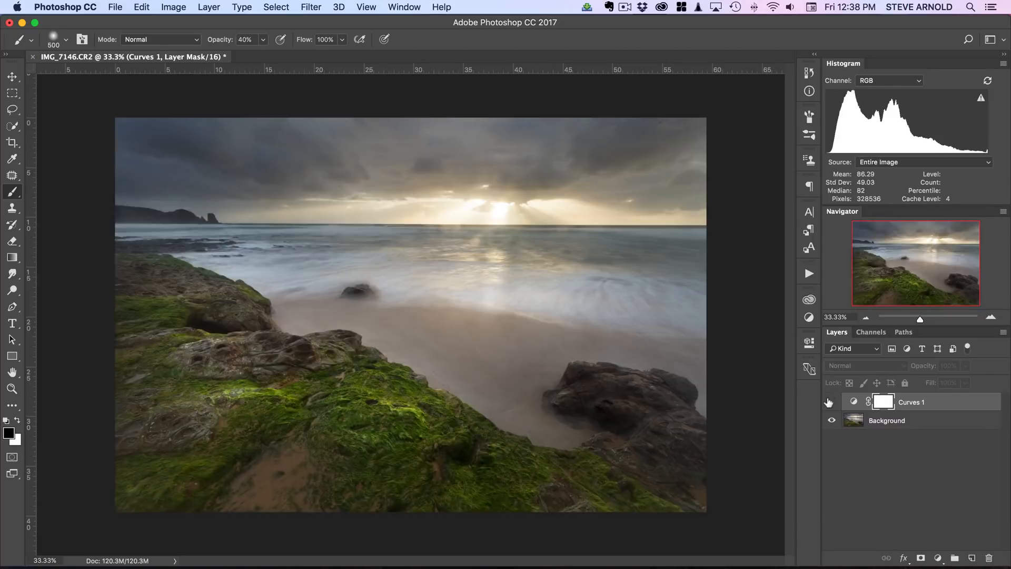
pyautogui.click(831, 401)
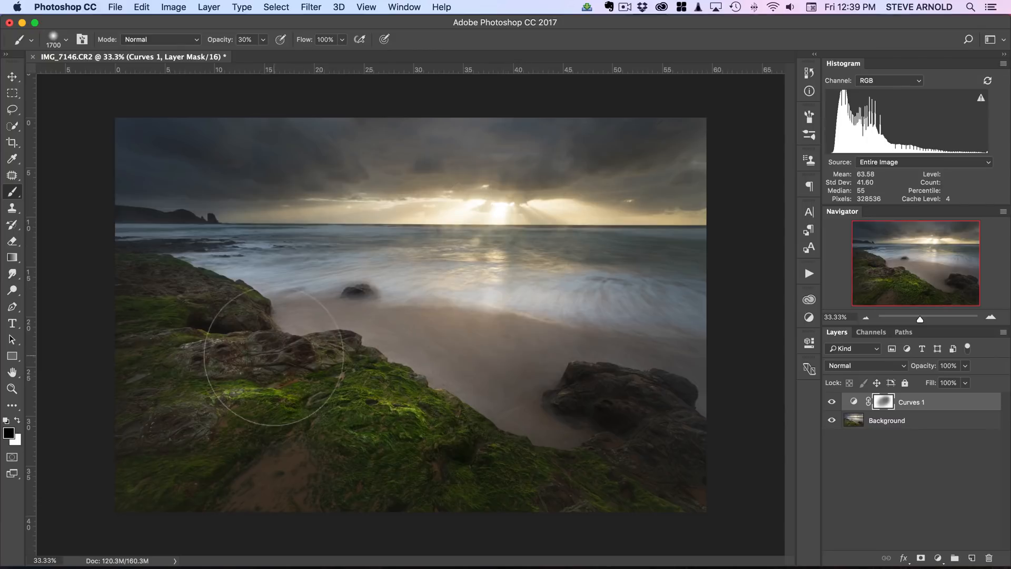
pyautogui.moveTo(403, 406)
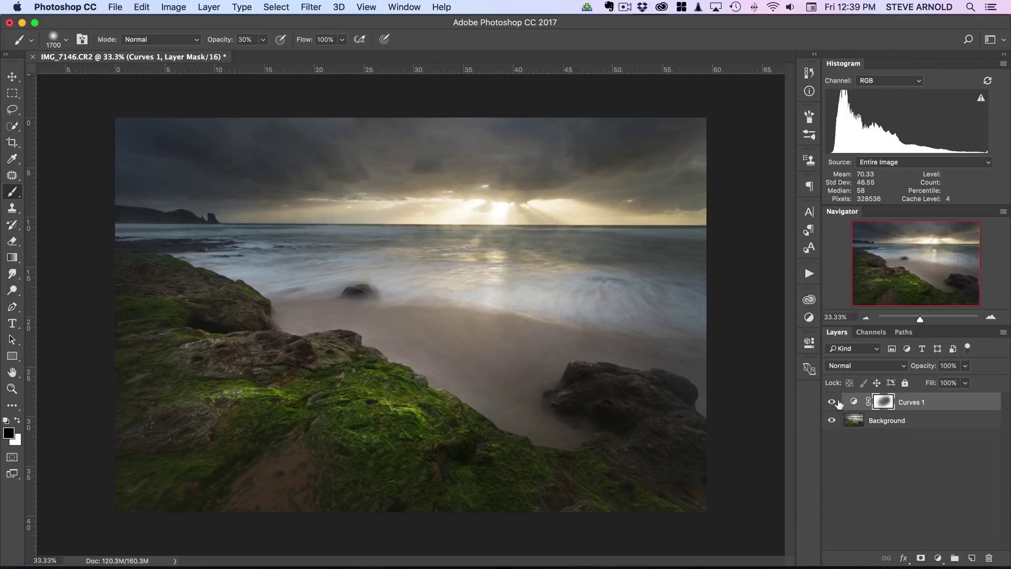
pyautogui.click(832, 401)
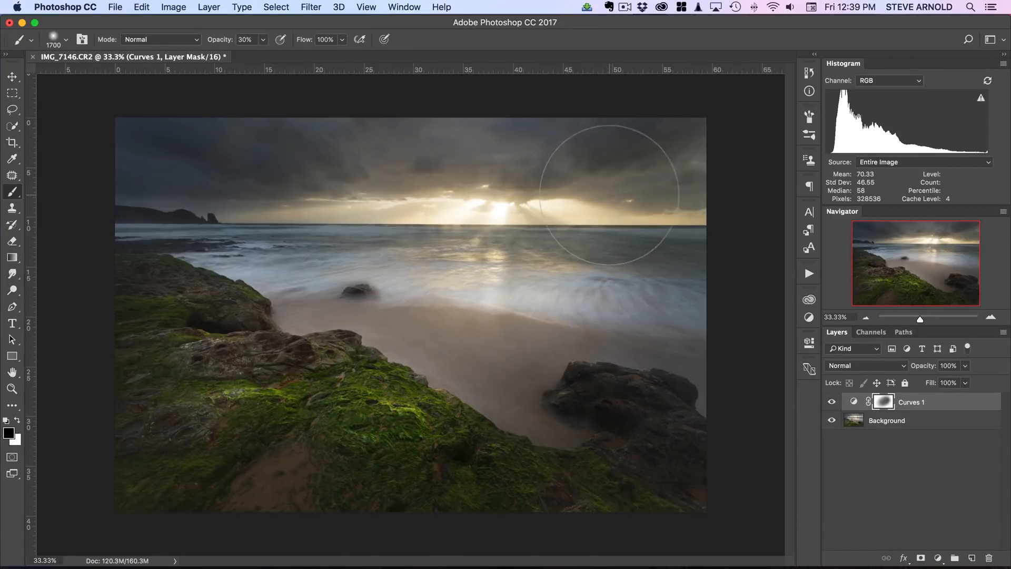
pyautogui.click(832, 401)
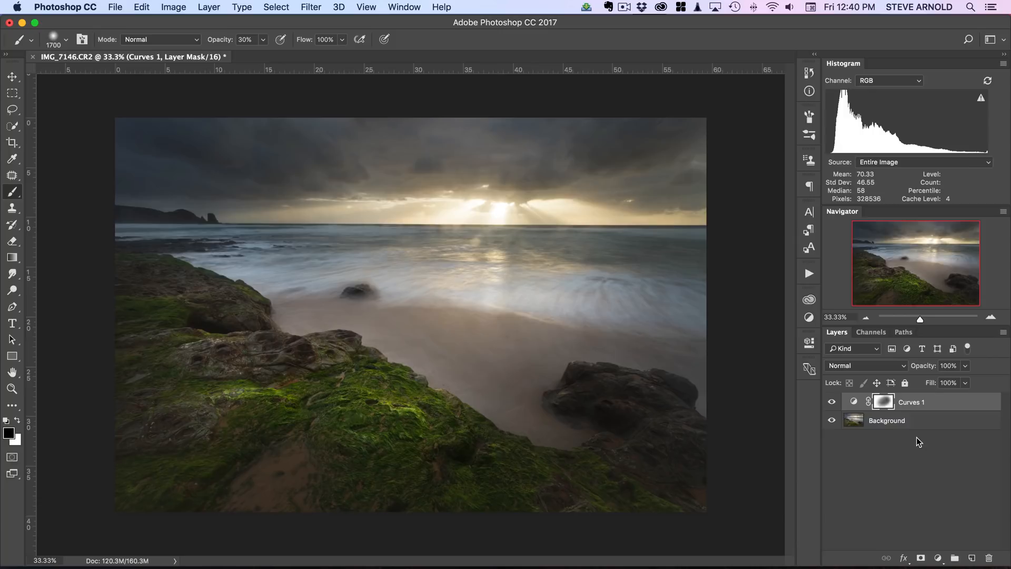
pyautogui.moveTo(863, 449)
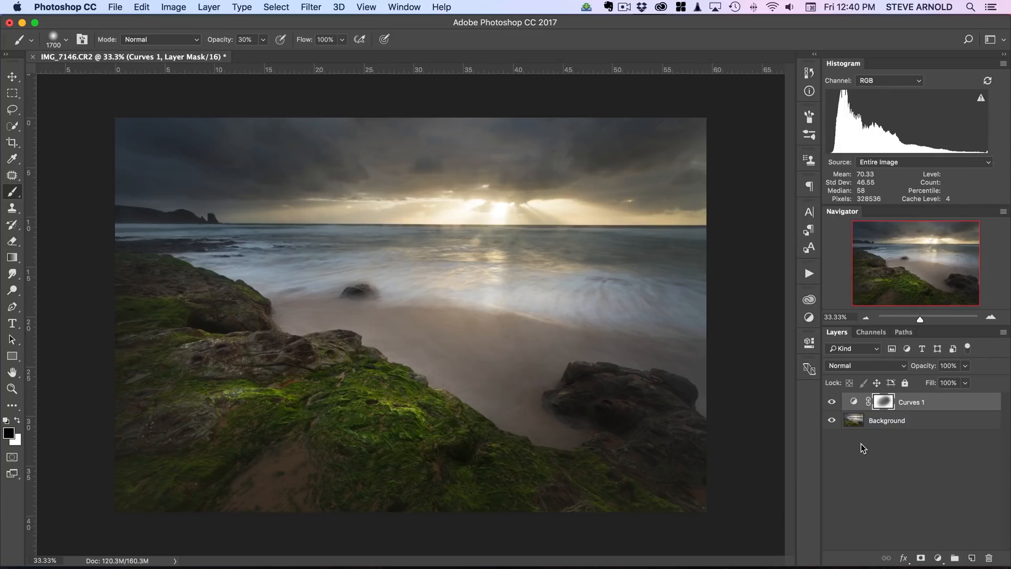
pyautogui.moveTo(864, 463)
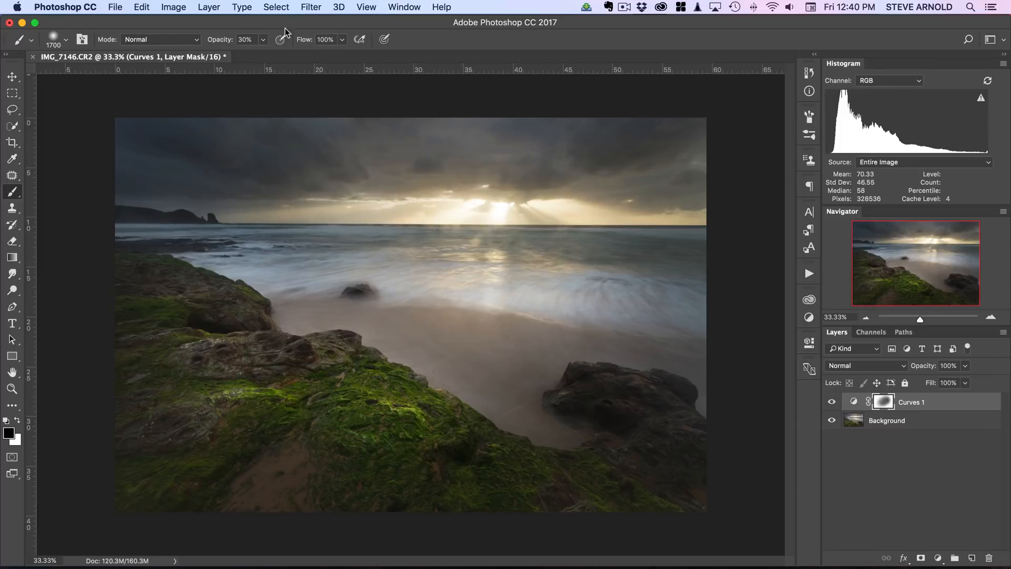
# Step: Copy the whole canvas merged, paste it on top and Gaussian blur it by 15 pixels
pyautogui.click(275, 7)
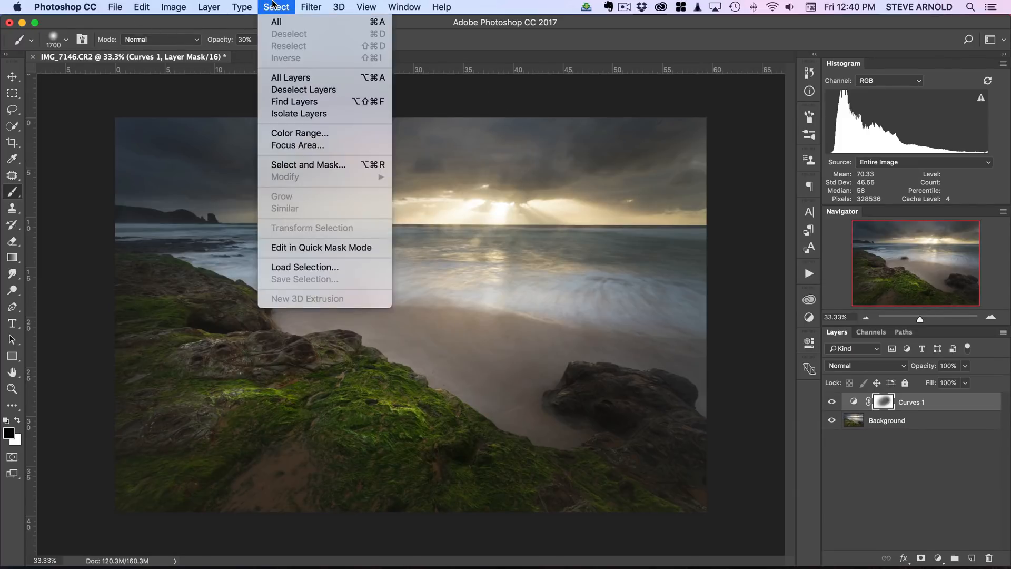
pyautogui.click(141, 7)
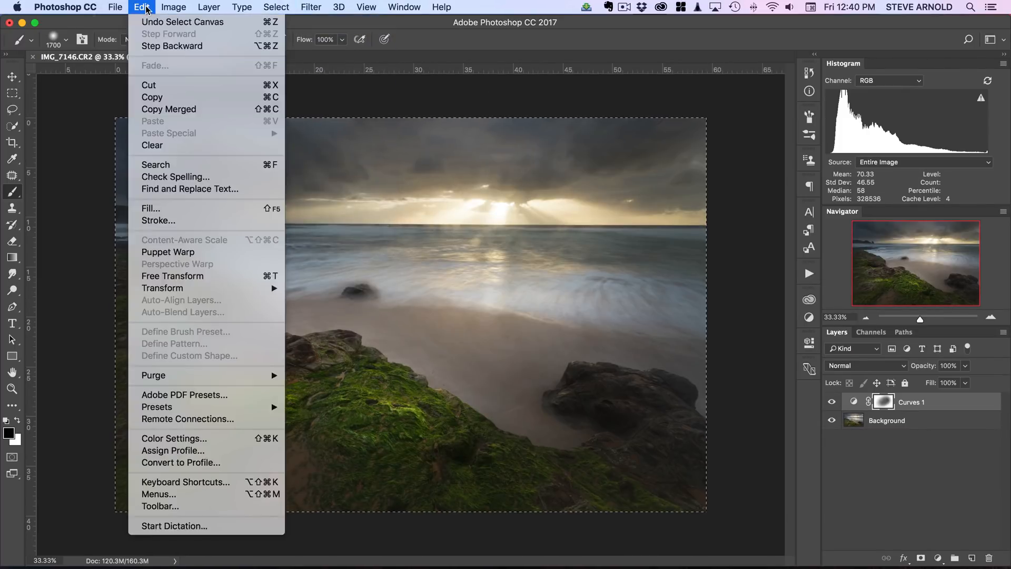
pyautogui.click(169, 108)
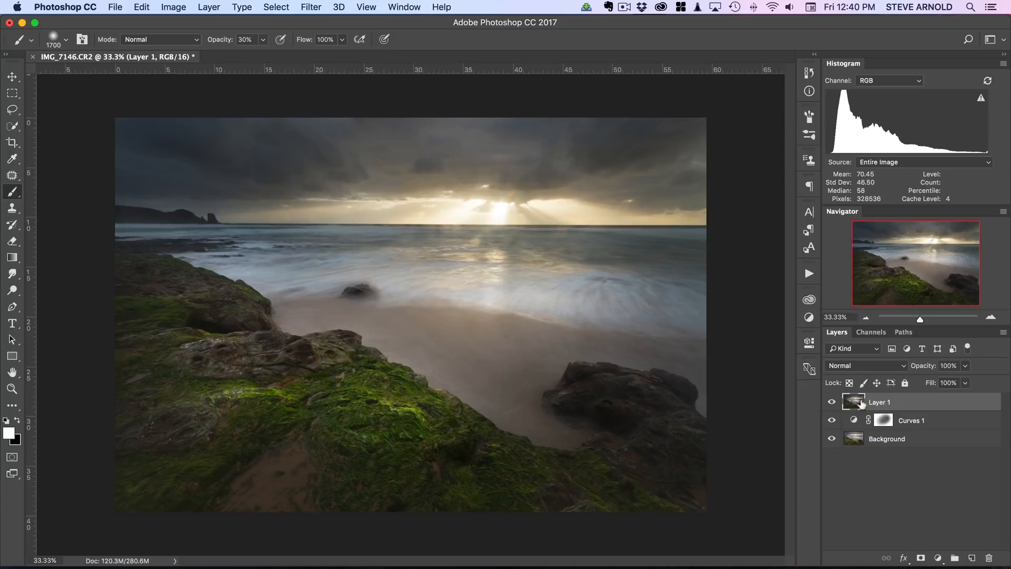
pyautogui.click(311, 7)
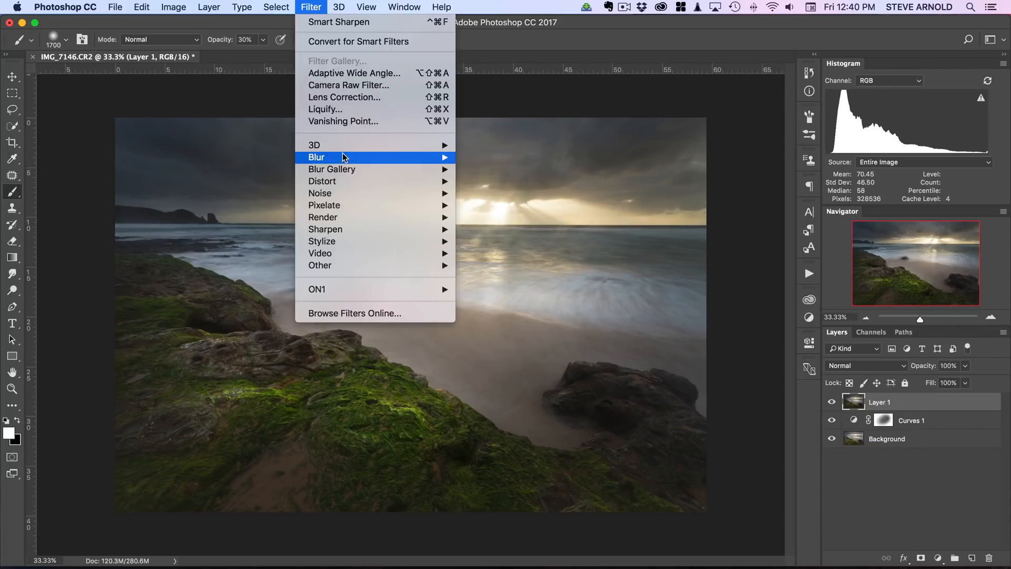
pyautogui.click(334, 157)
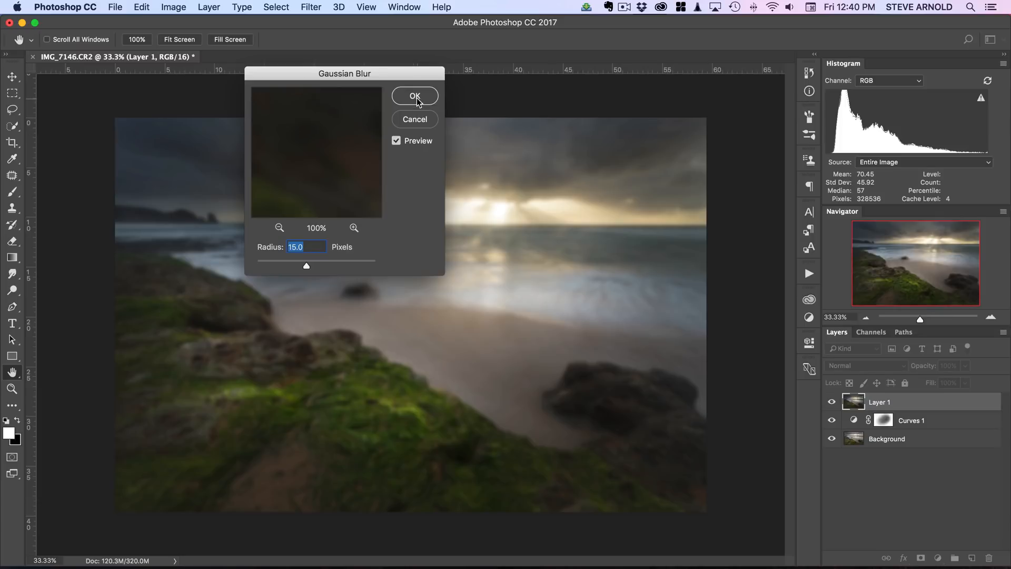
pyautogui.click(415, 96)
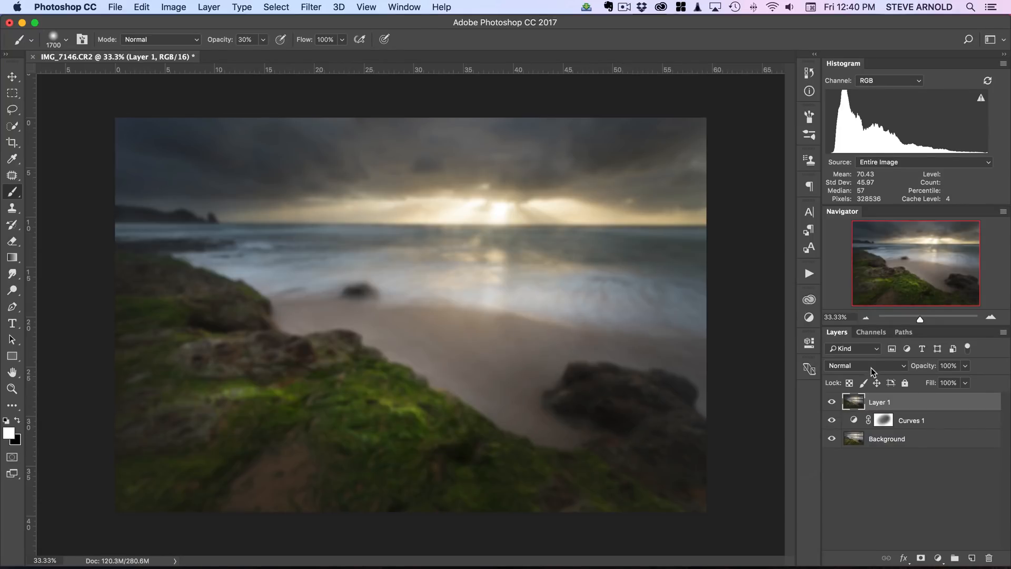
# Step: Blend the blurred copy by Luminosity at 25% opacity and compare it on and off
pyautogui.click(866, 365)
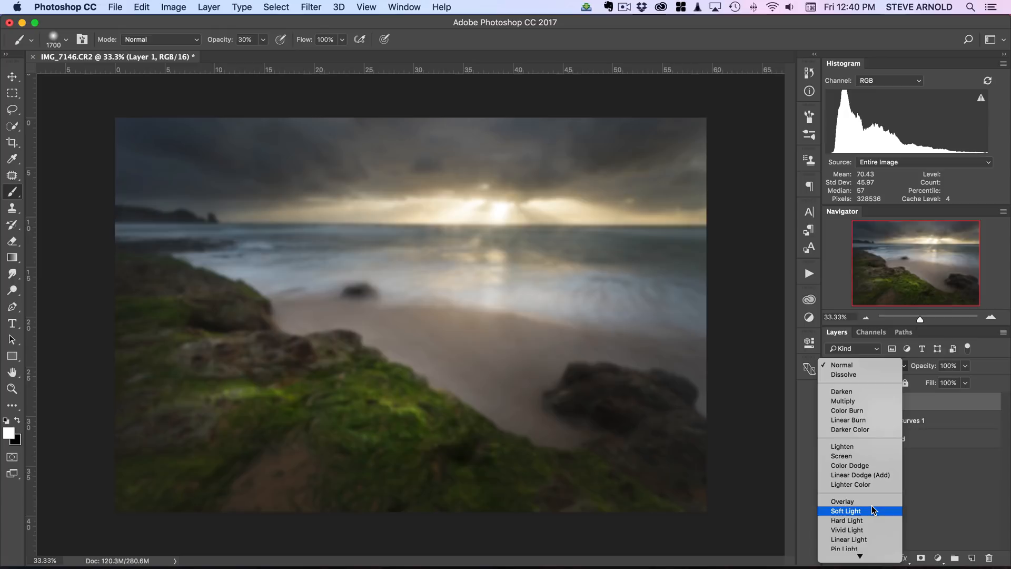
pyautogui.moveTo(957, 467)
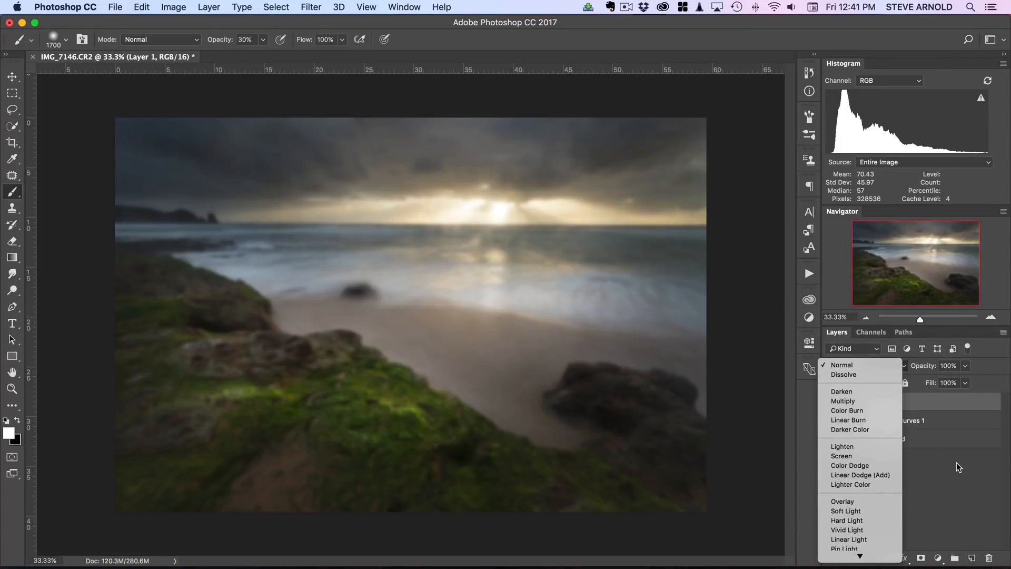
pyautogui.moveTo(859, 365)
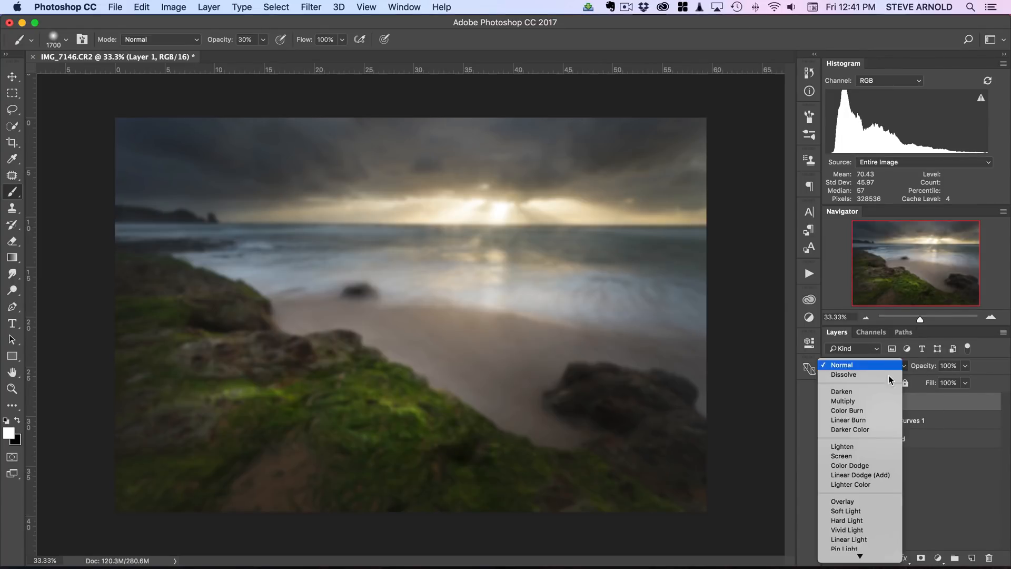
pyautogui.moveTo(866, 501)
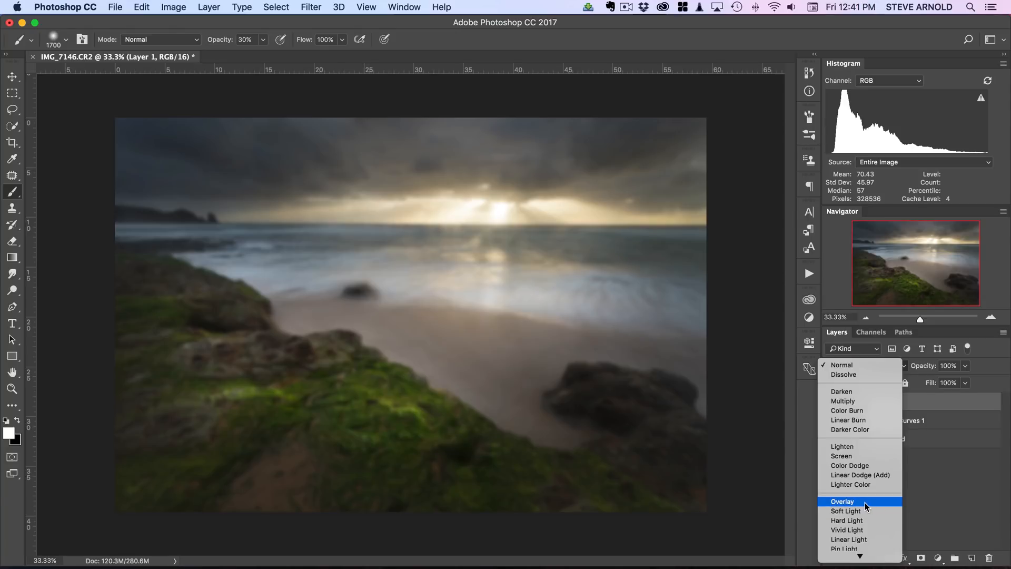
pyautogui.moveTo(846, 510)
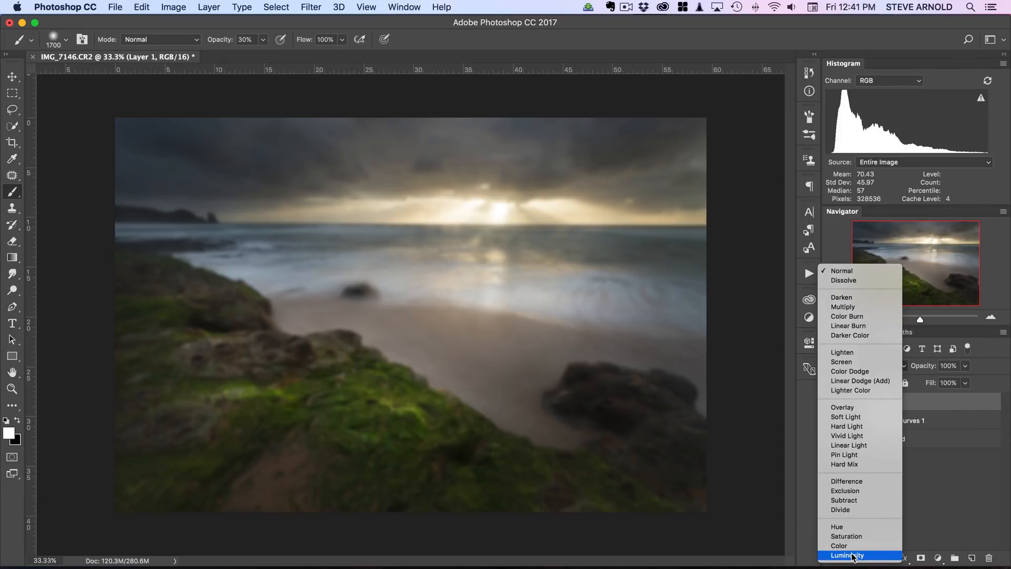
pyautogui.click(847, 555)
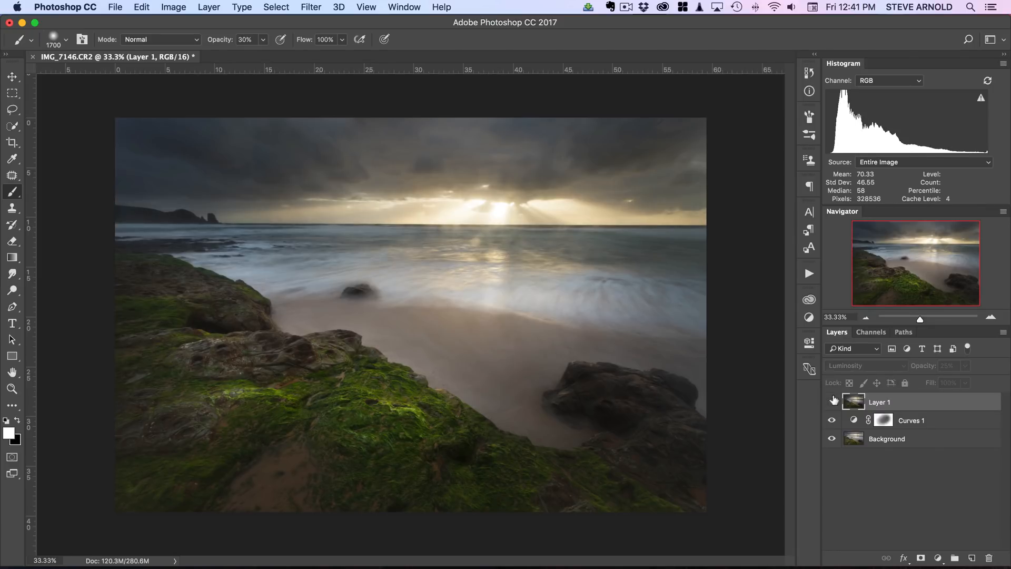
pyautogui.click(832, 401)
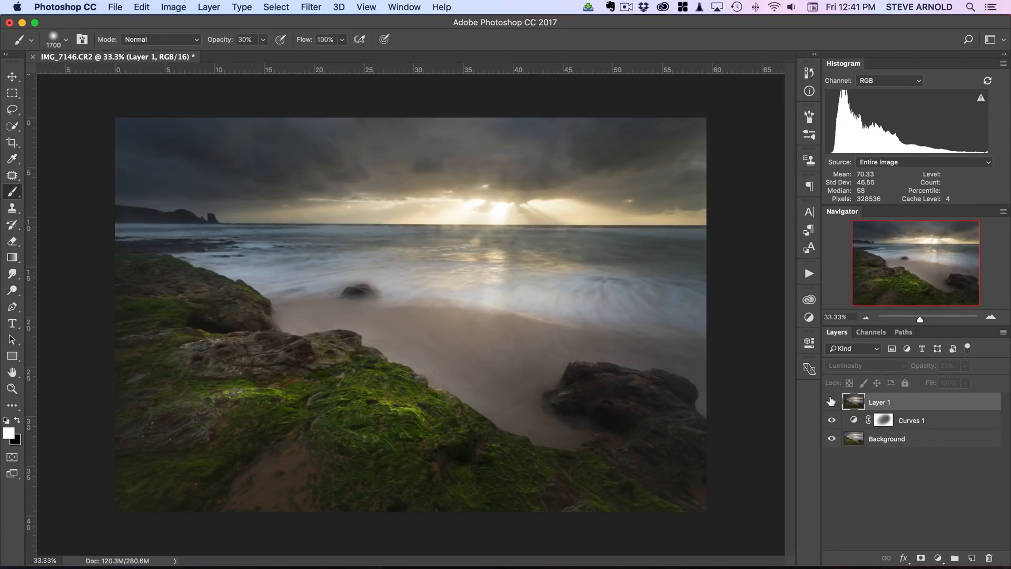
pyautogui.click(831, 401)
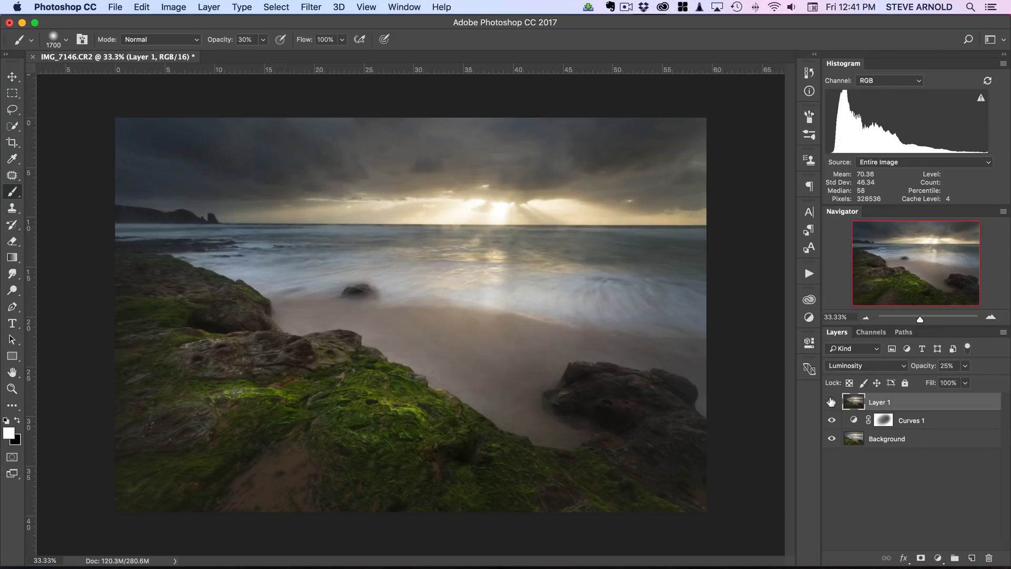
pyautogui.moveTo(831, 402)
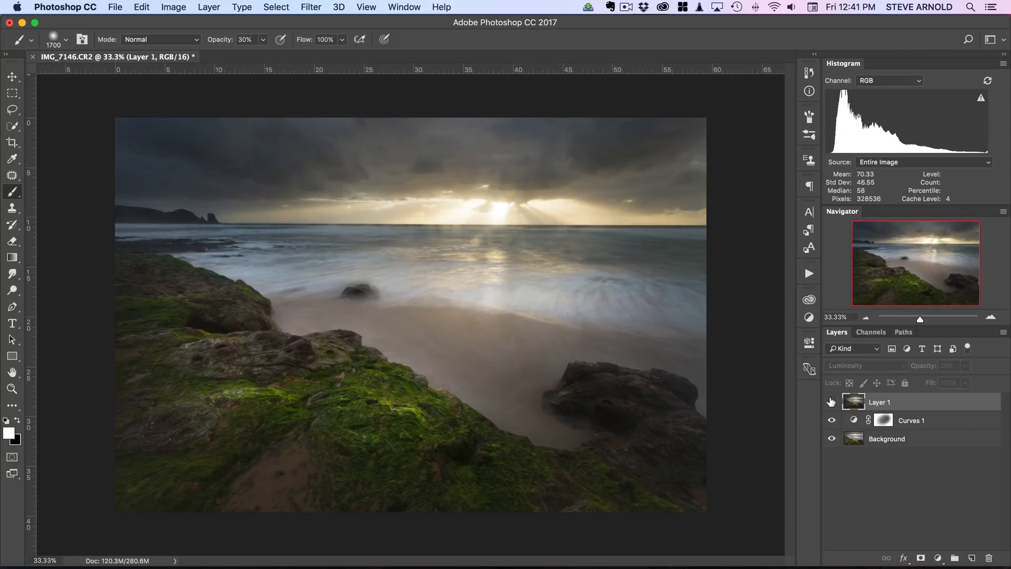
pyautogui.click(832, 401)
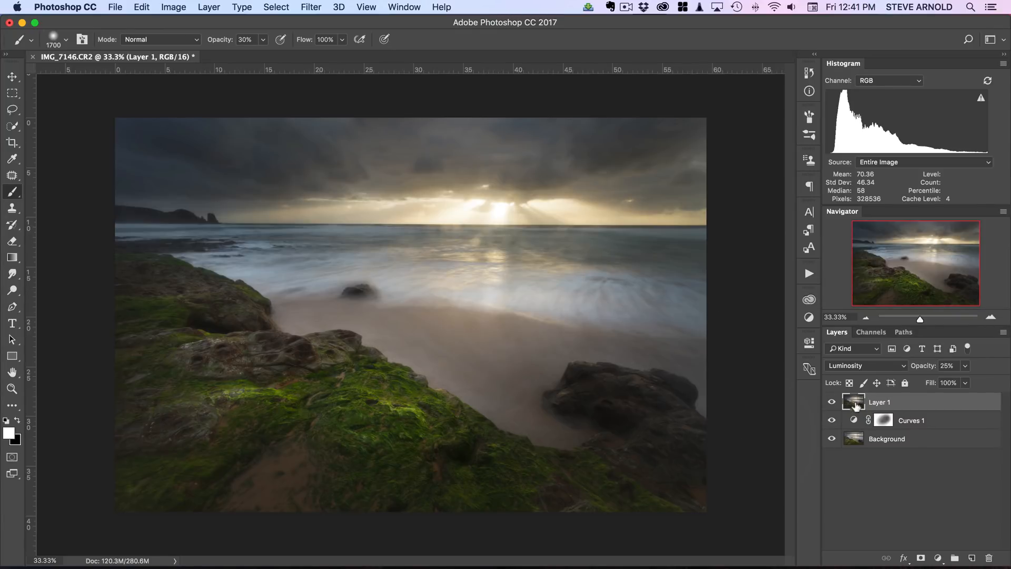
pyautogui.click(920, 557)
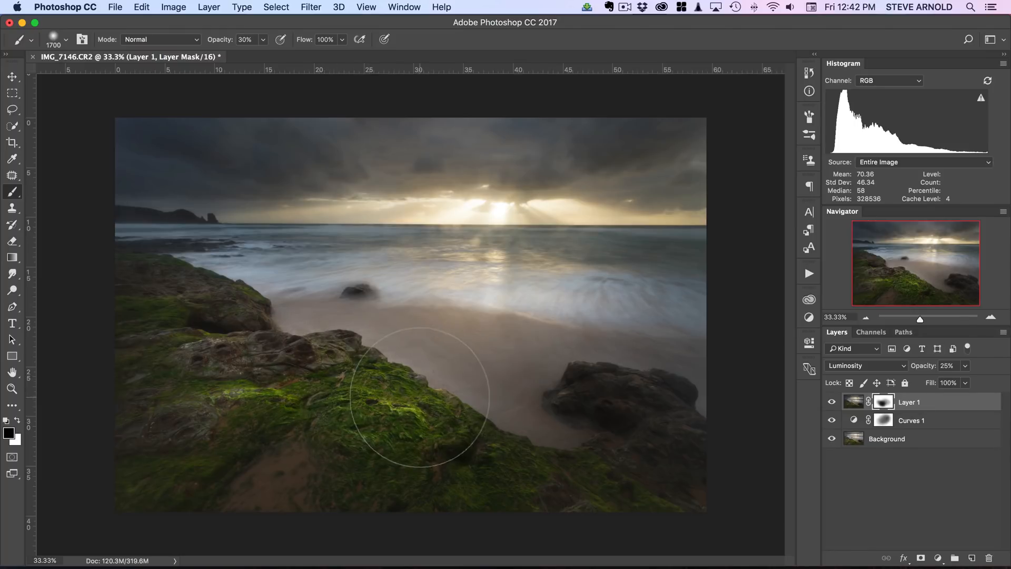
pyautogui.moveTo(538, 251)
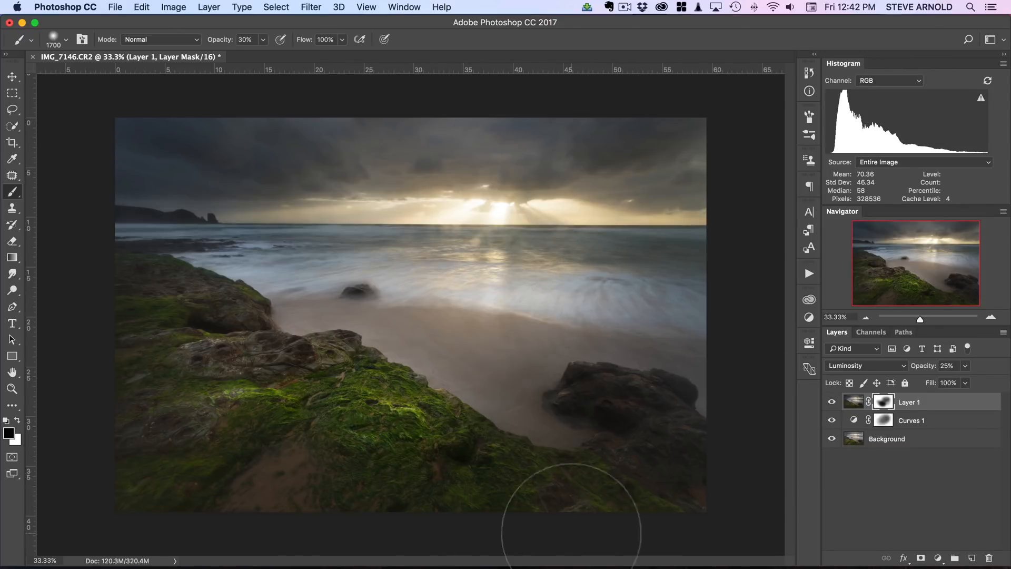
pyautogui.moveTo(209, 174)
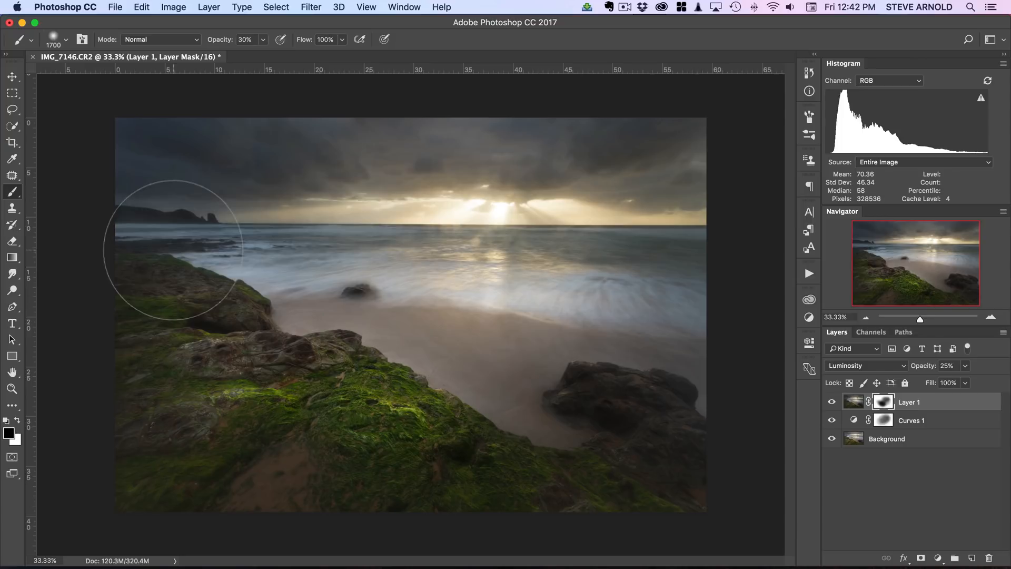
pyautogui.moveTo(269, 141)
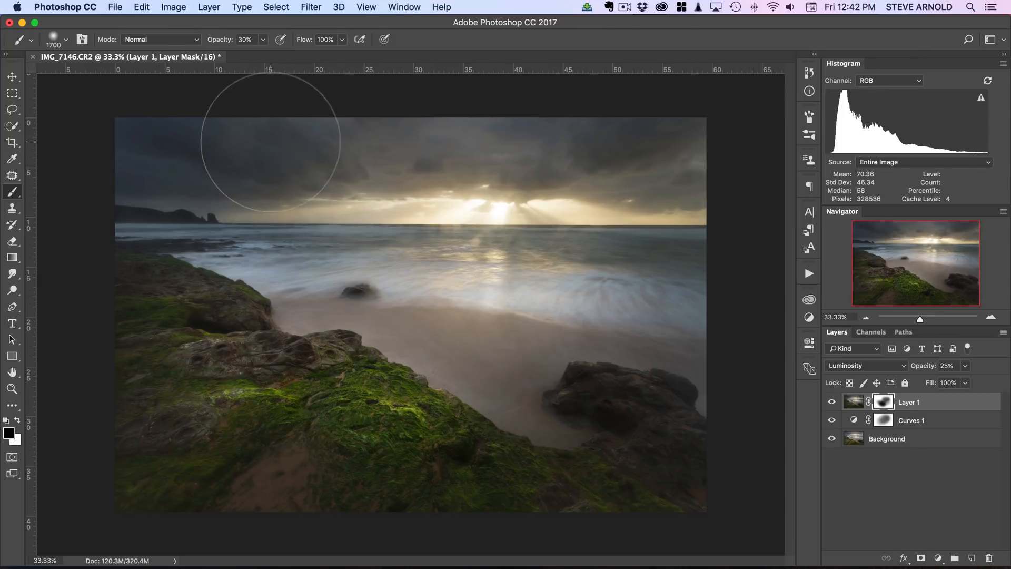
pyautogui.moveTo(383, 480)
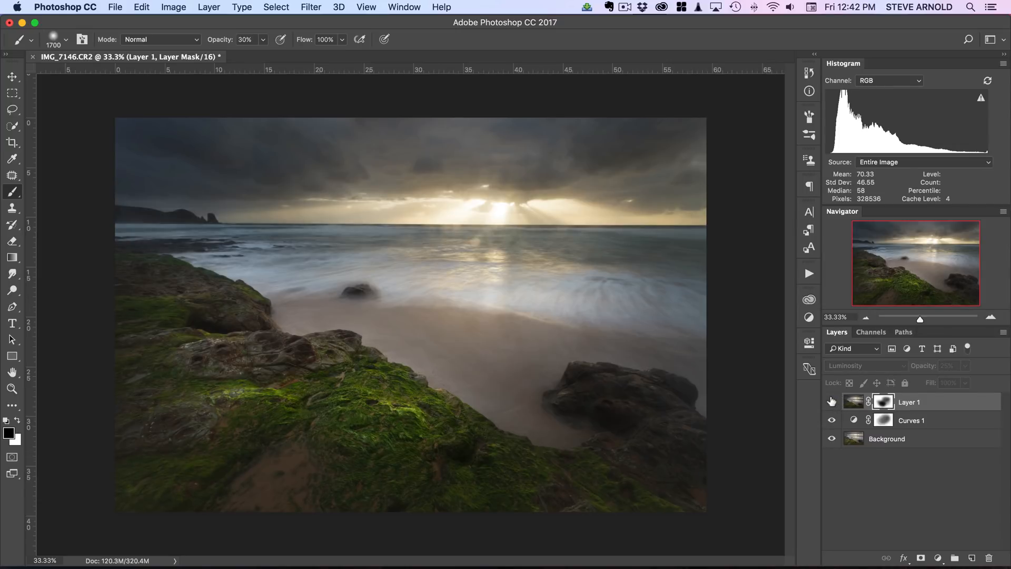
pyautogui.click(831, 401)
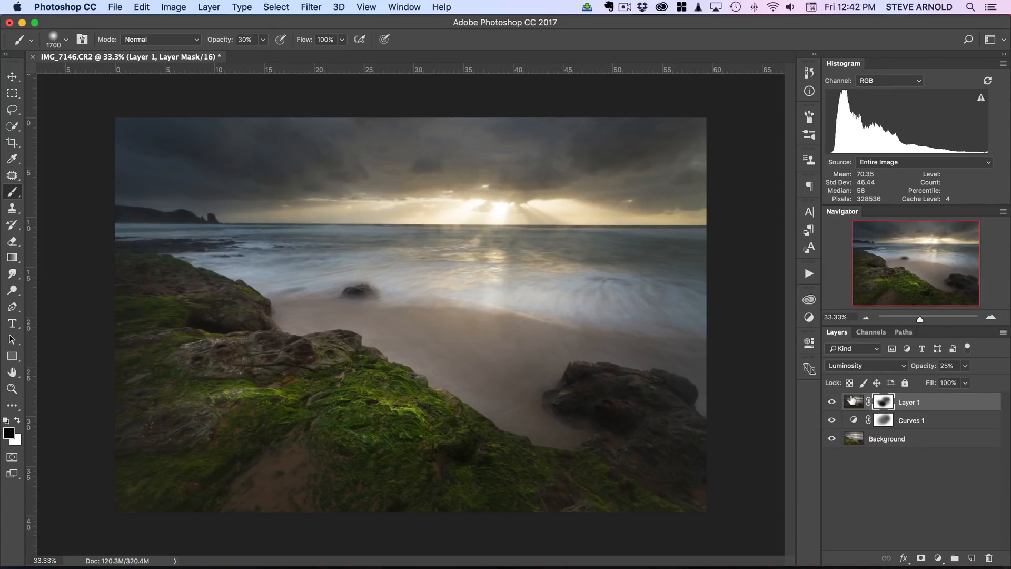
pyautogui.click(852, 402)
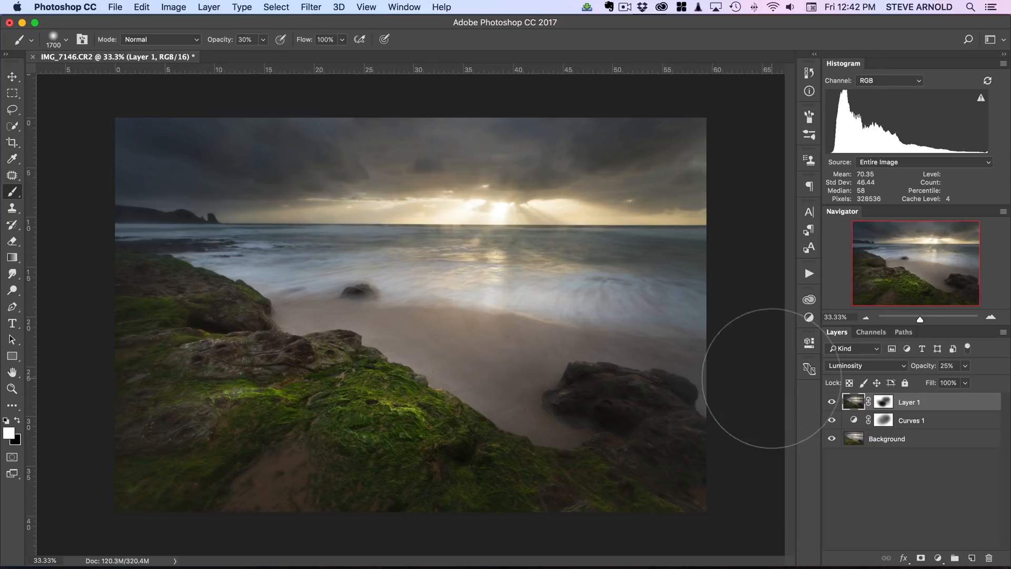
pyautogui.moveTo(829, 458)
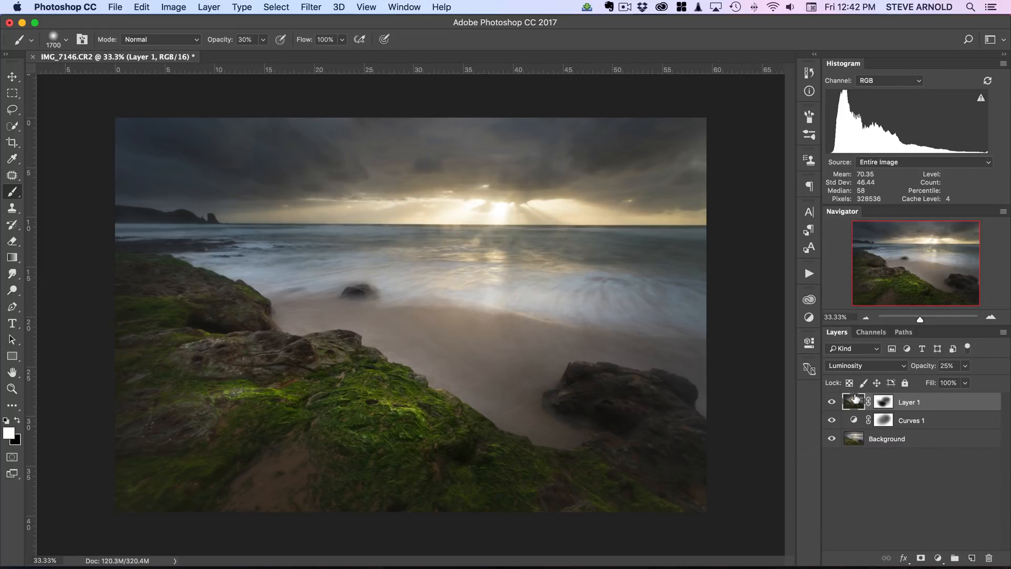
pyautogui.moveTo(853, 401)
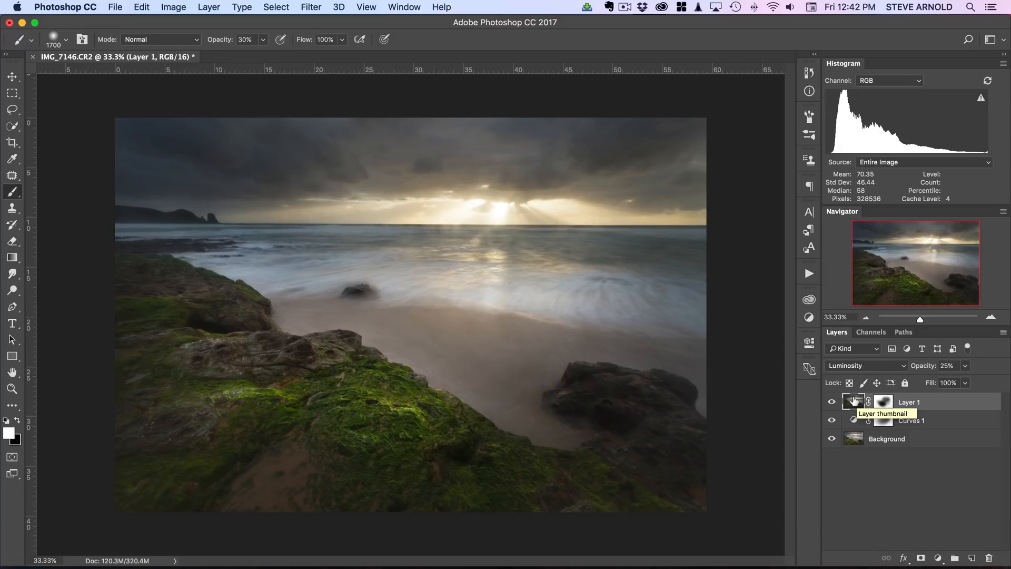
pyautogui.moveTo(875, 425)
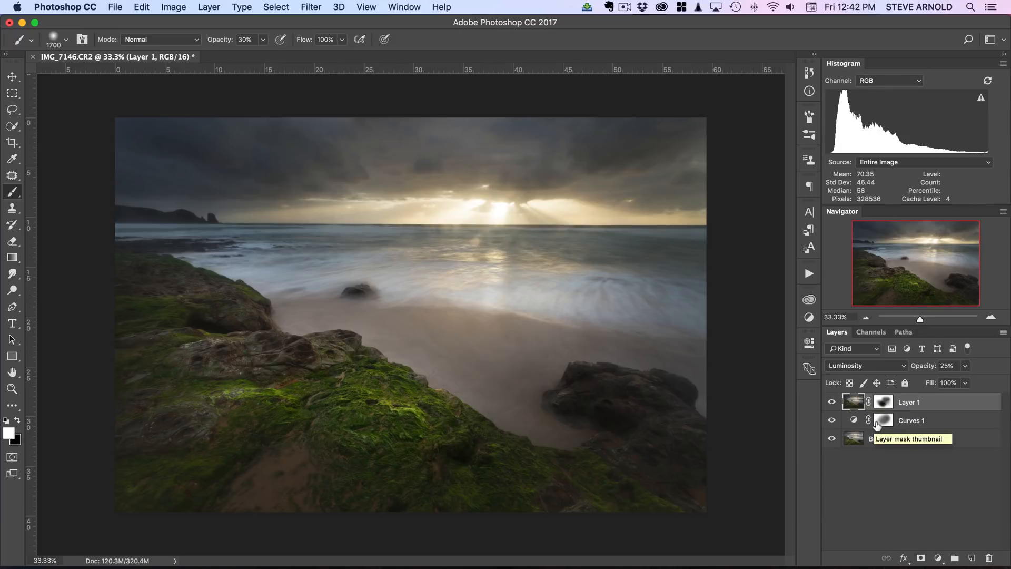
pyautogui.moveTo(965, 465)
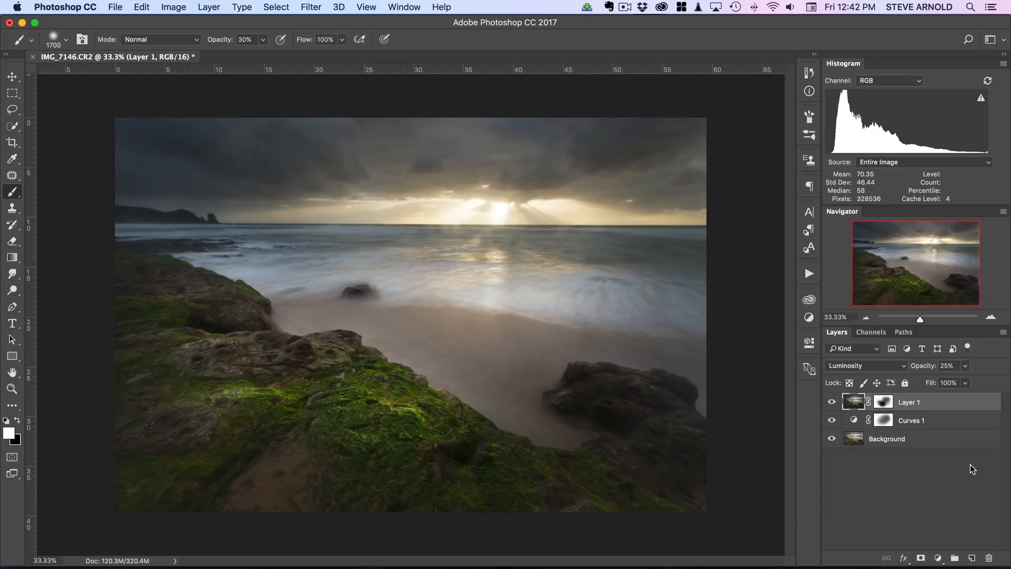
# Step: Add a new empty layer for the sun haze and check it by toggling visibility
pyautogui.click(972, 557)
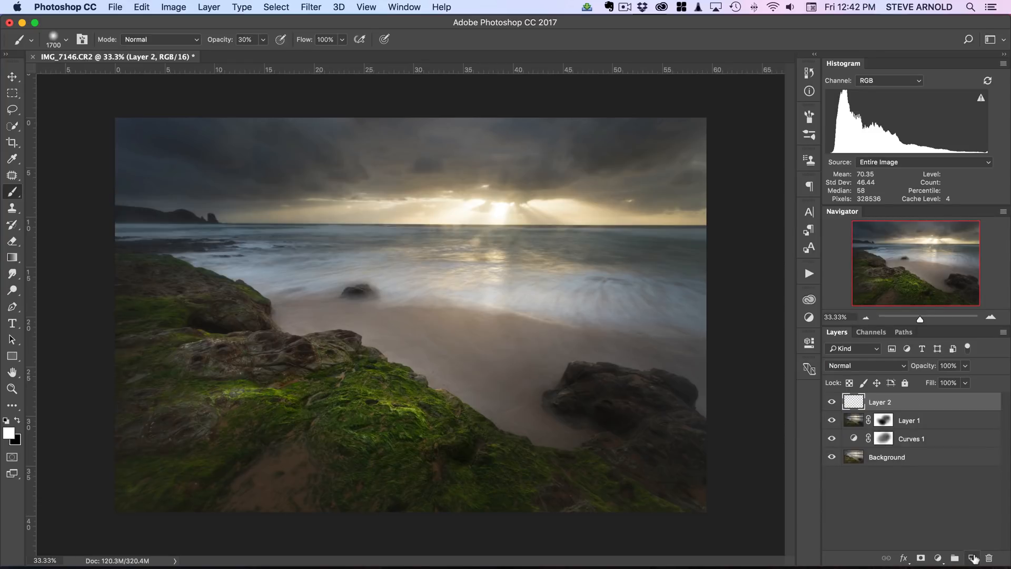
pyautogui.moveTo(832, 401)
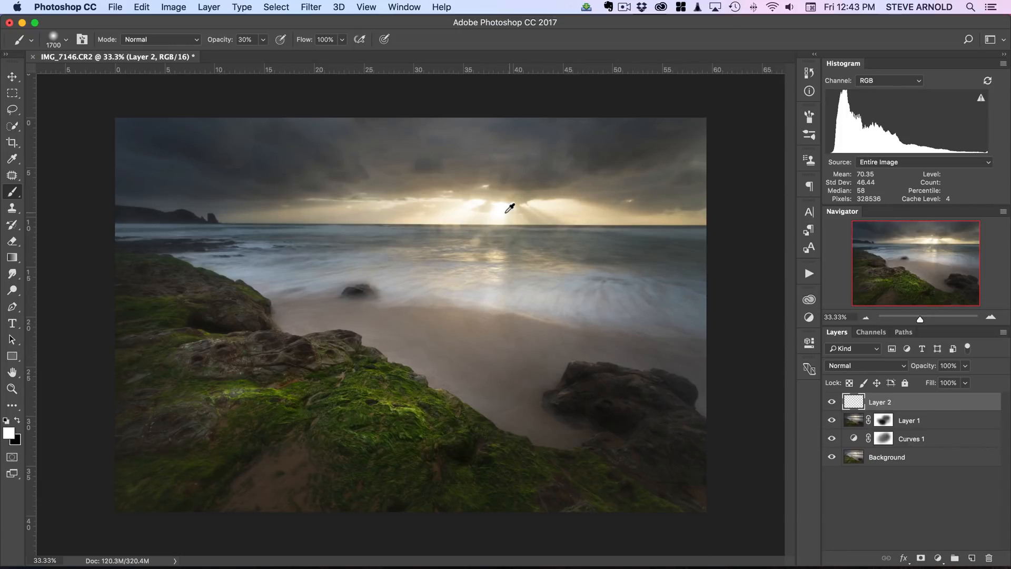
pyautogui.moveTo(507, 217)
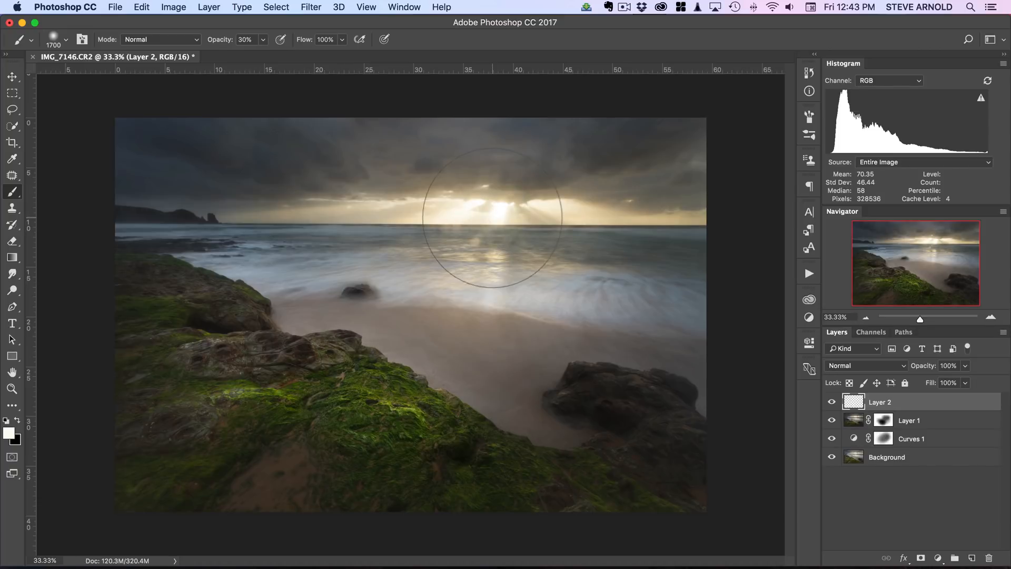
pyautogui.moveTo(58, 432)
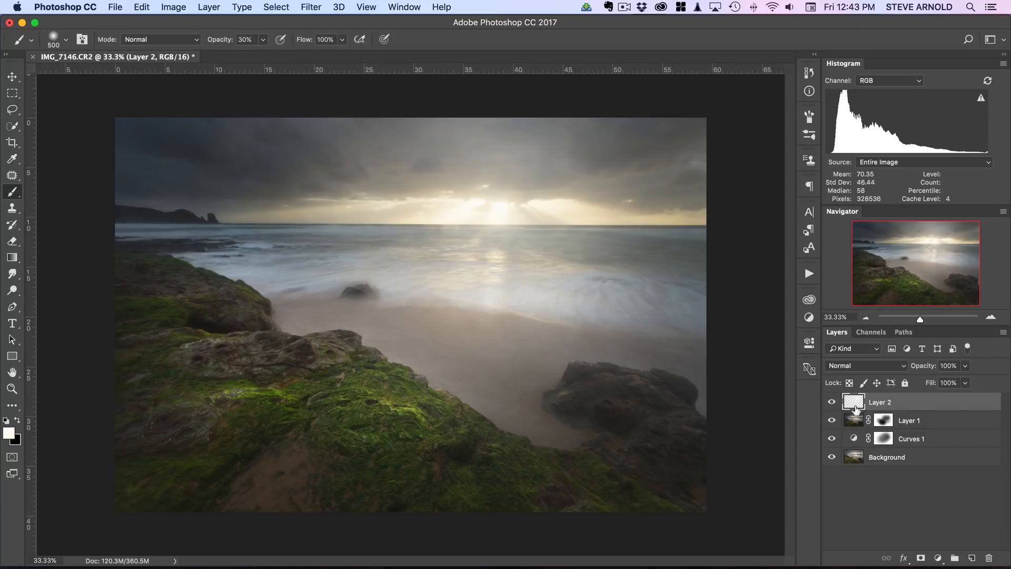
pyautogui.moveTo(896, 401)
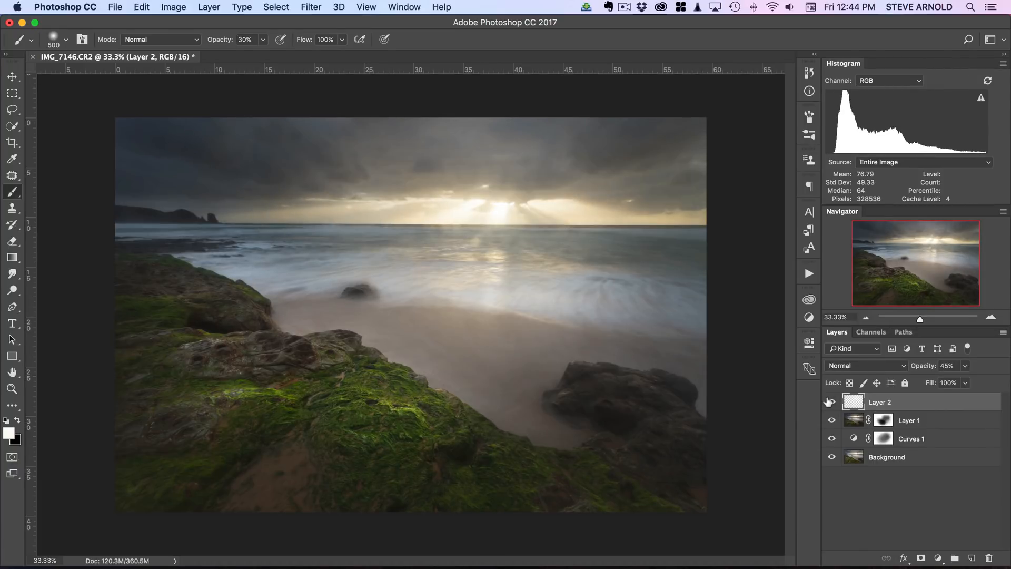
pyautogui.moveTo(505, 209)
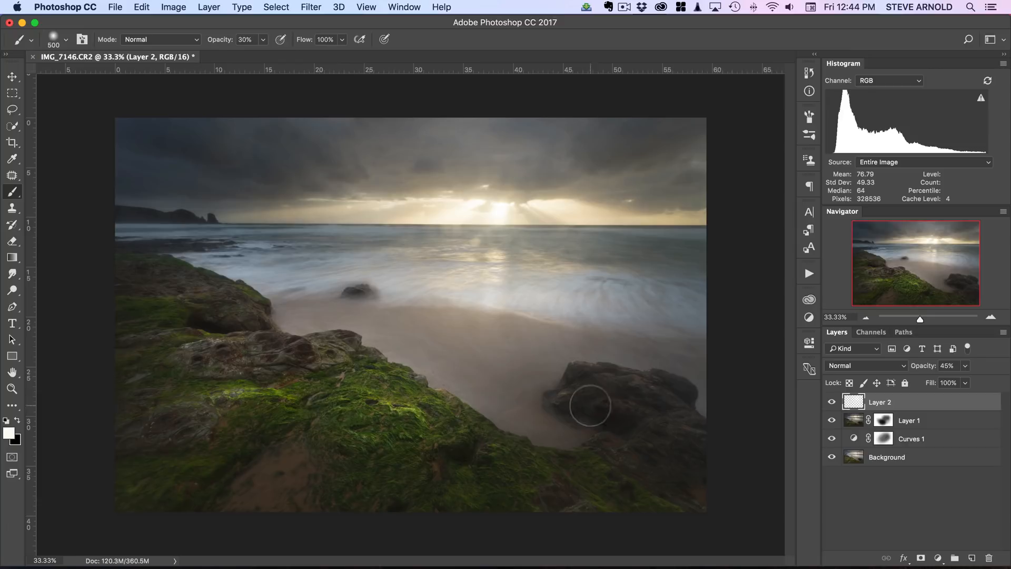
pyautogui.click(831, 402)
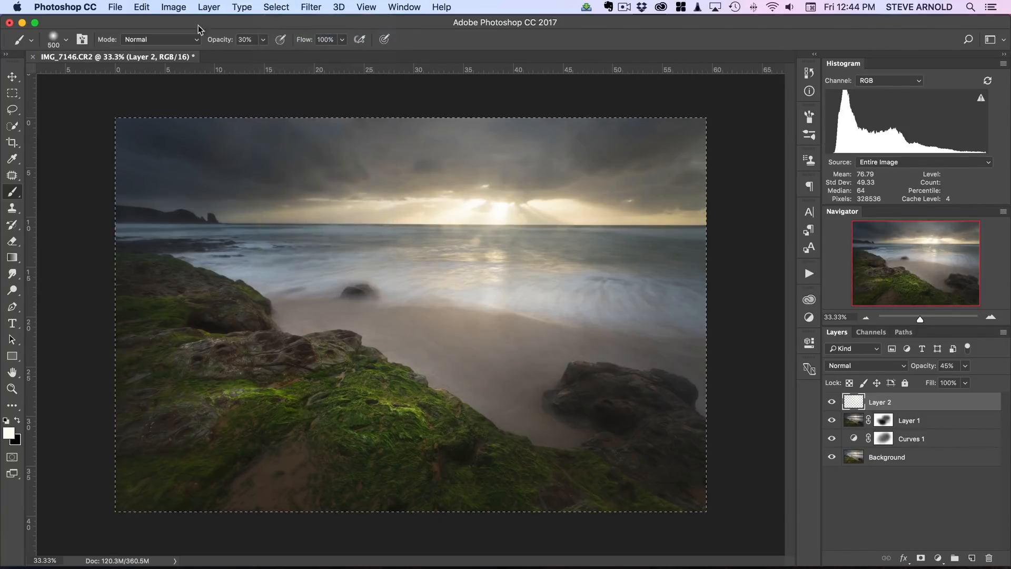
# Step: Copy the image merged, paste it as a new top layer and Gaussian blur it 15 pixels
pyautogui.click(141, 7)
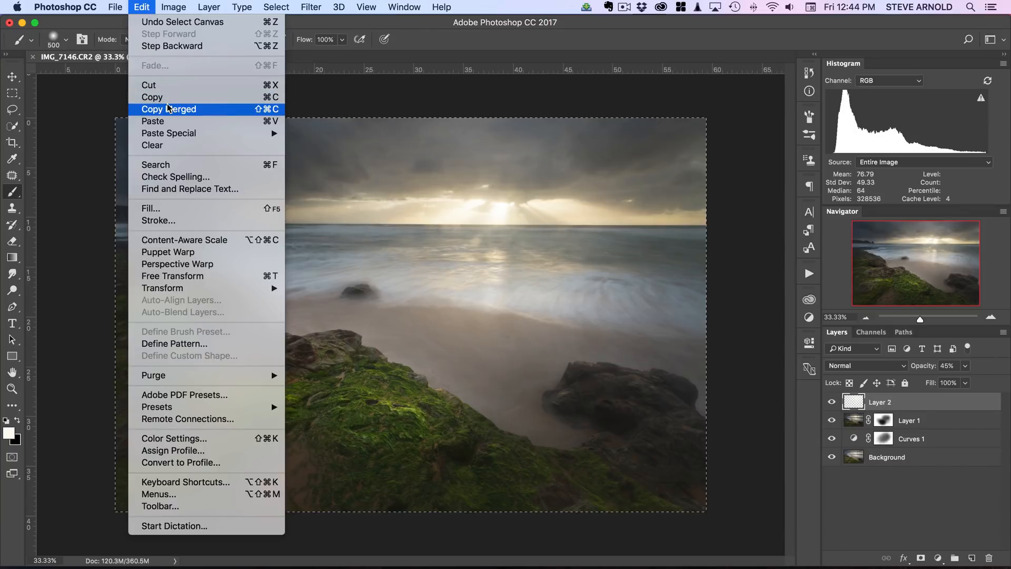
pyautogui.click(168, 109)
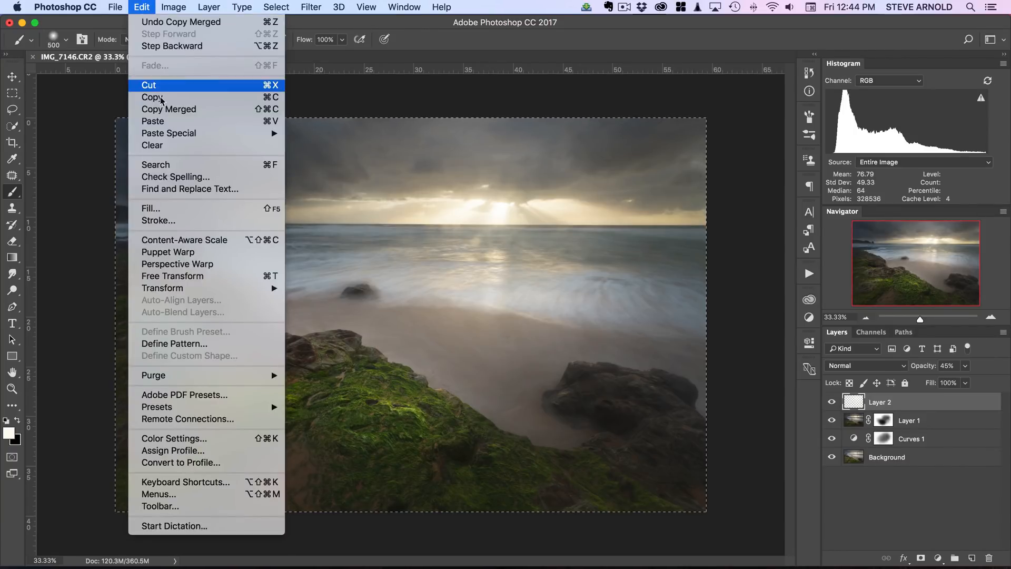
pyautogui.click(311, 8)
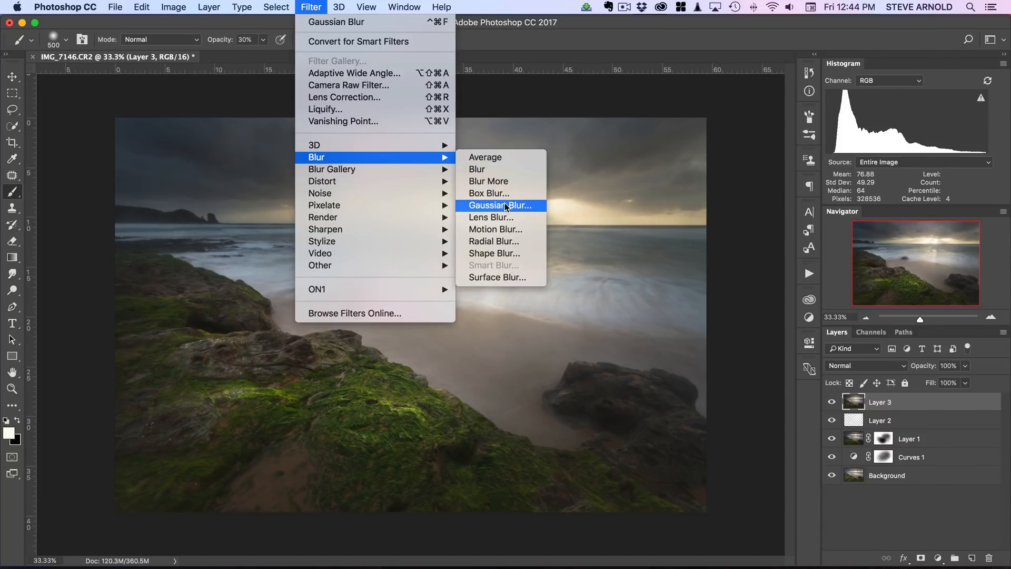
pyautogui.click(500, 205)
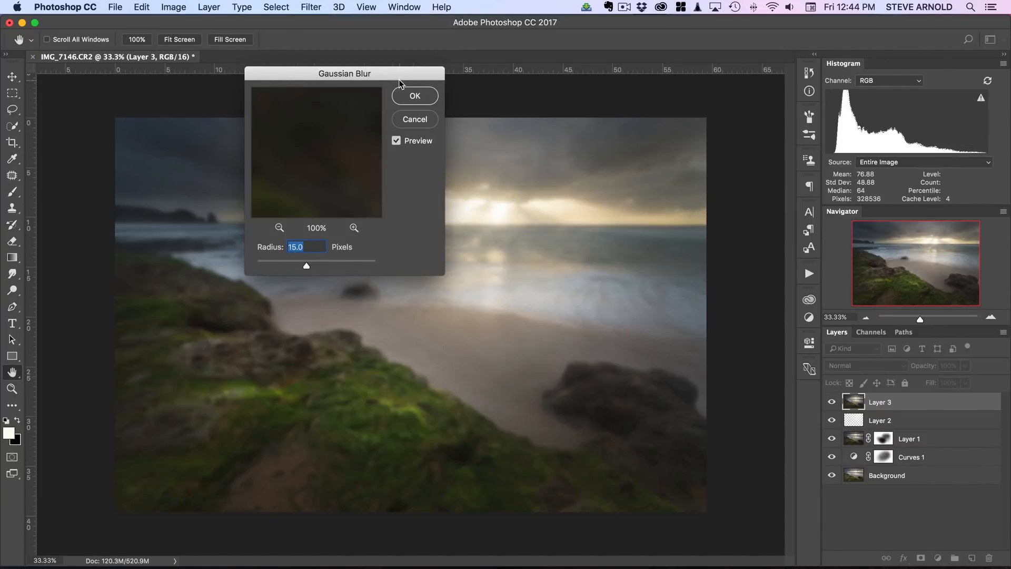
pyautogui.click(415, 96)
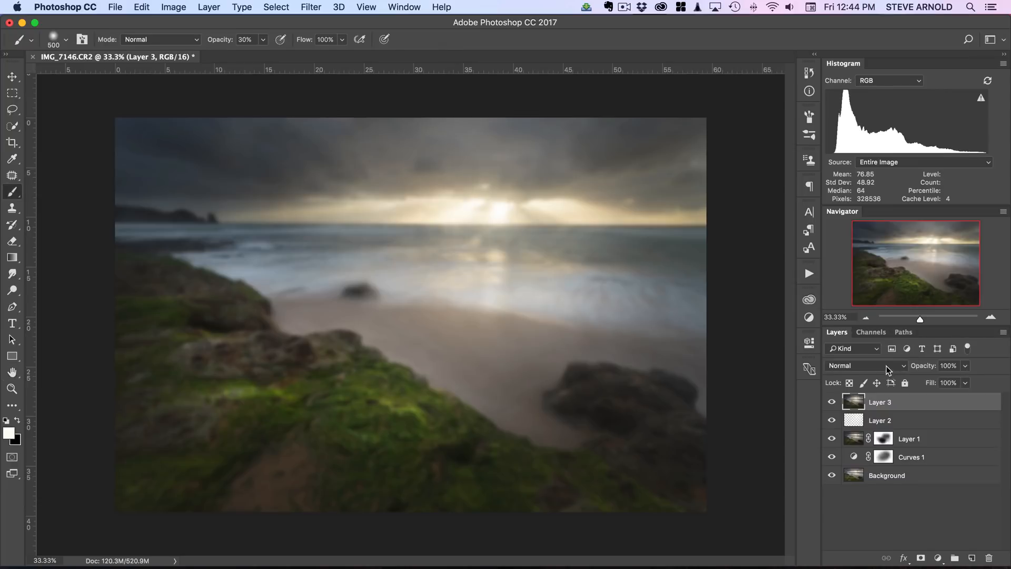
# Step: Blend the glow layer in Soft Light, compare it on and off and settle its opacity at 50%
pyautogui.click(864, 366)
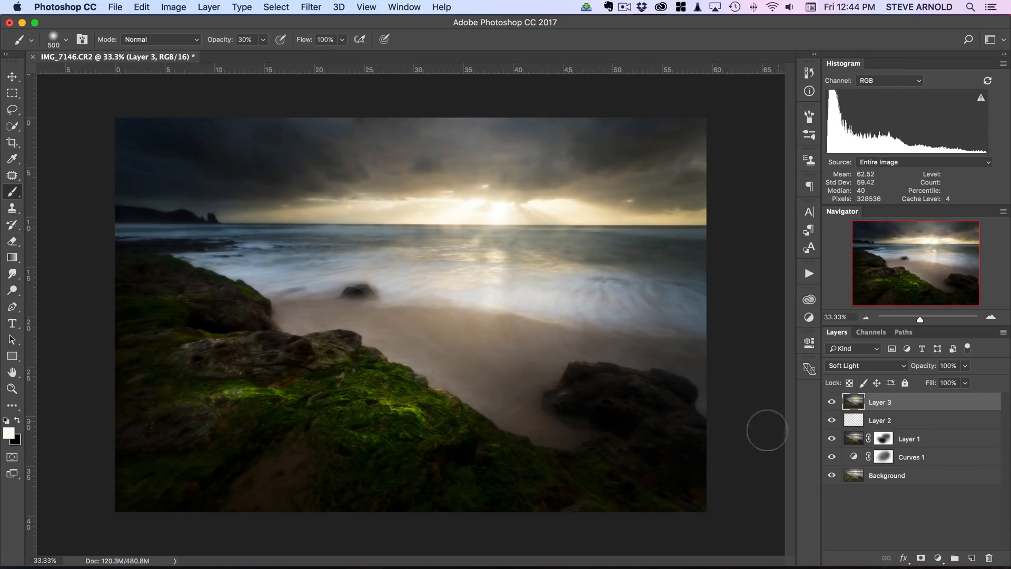
pyautogui.moveTo(692, 427)
pyautogui.write('33')
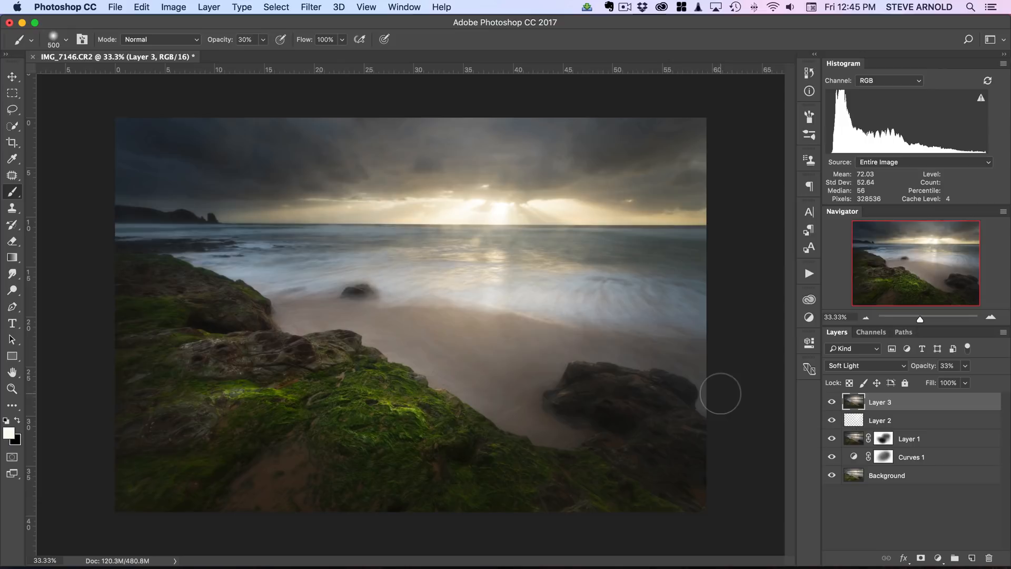
pyautogui.moveTo(923, 366)
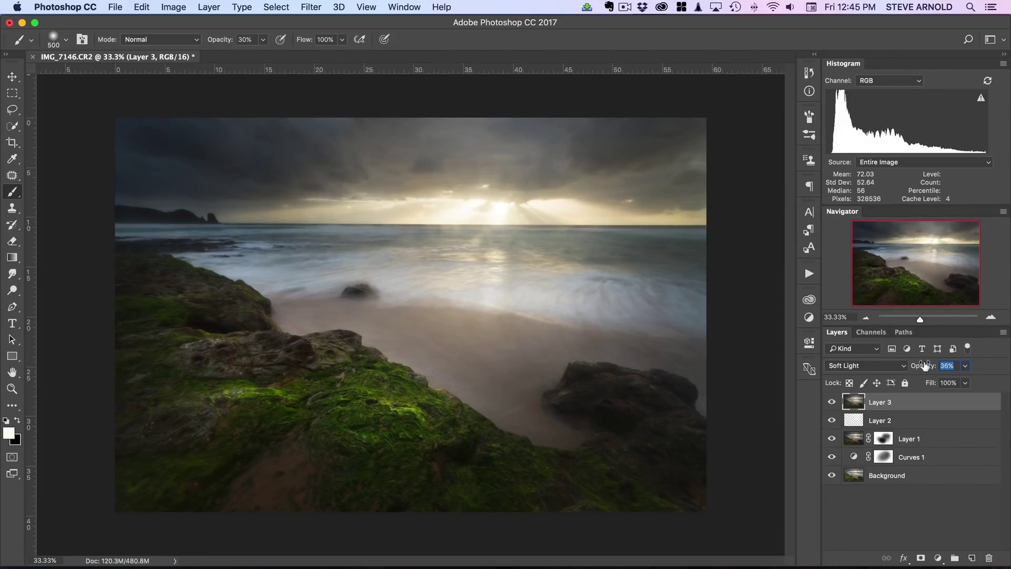
pyautogui.click(946, 365)
pyautogui.write('47')
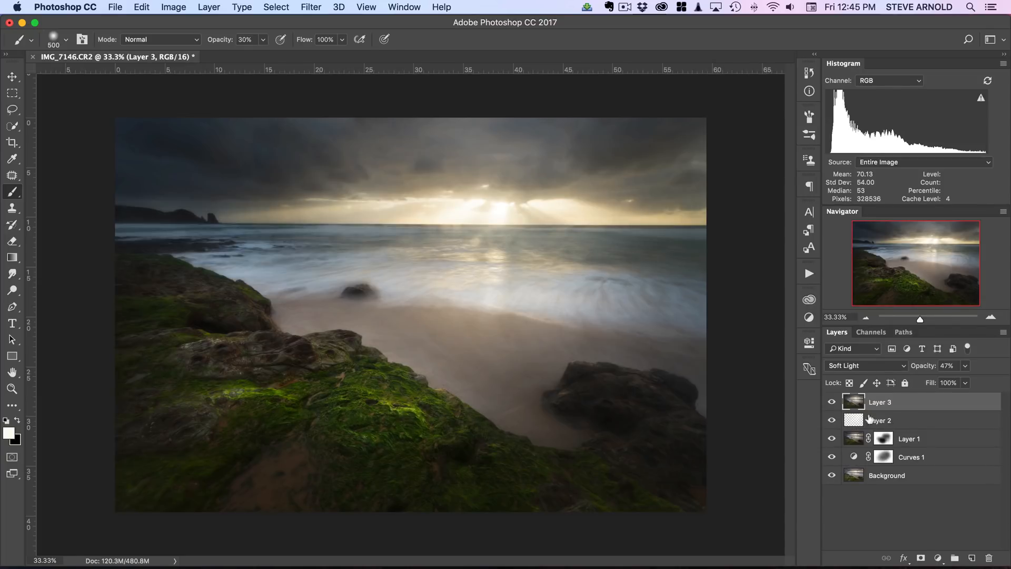
pyautogui.click(832, 400)
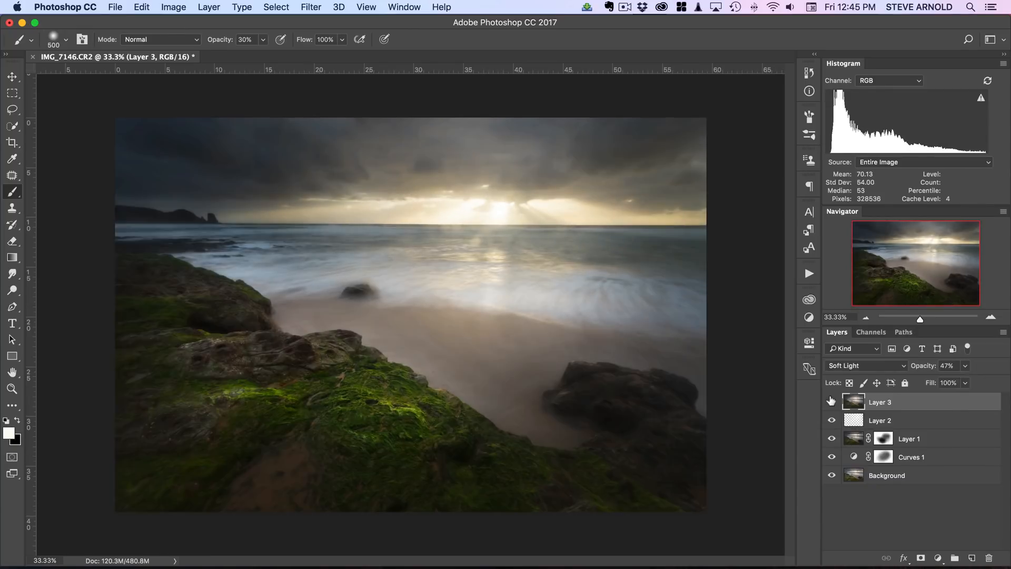
pyautogui.click(832, 401)
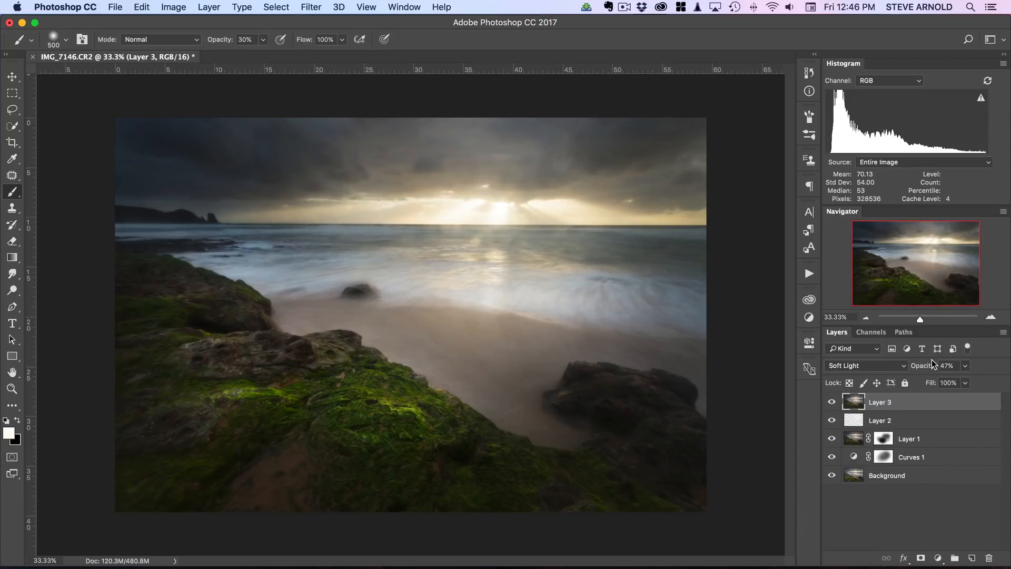
pyautogui.click(948, 365)
pyautogui.write('50')
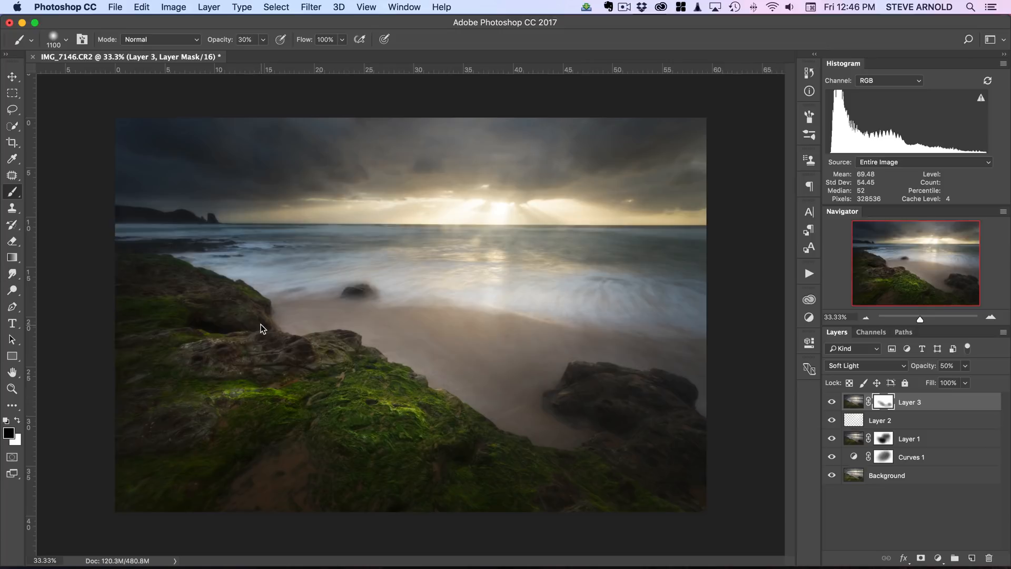
pyautogui.moveTo(127, 331)
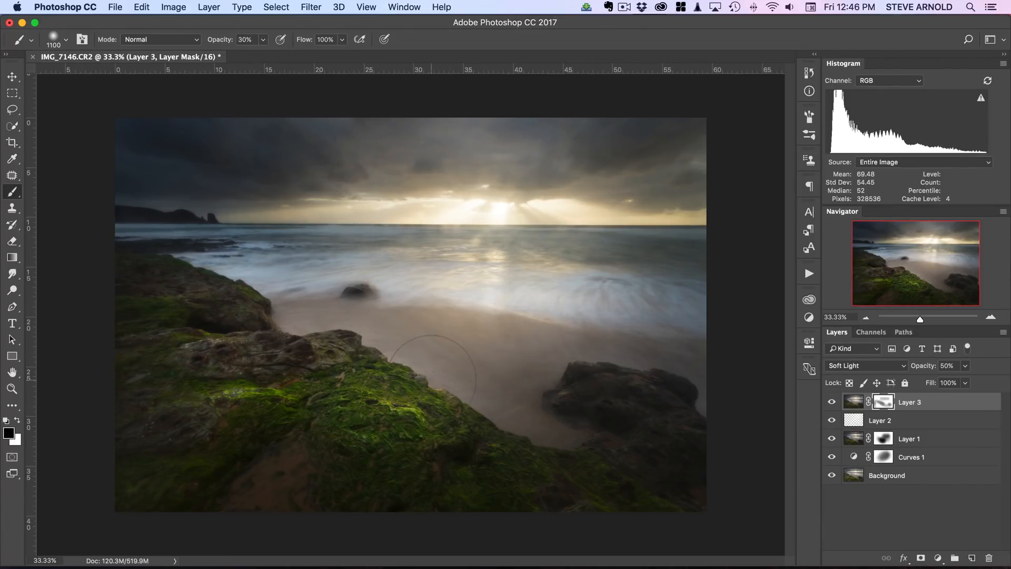
pyautogui.click(831, 401)
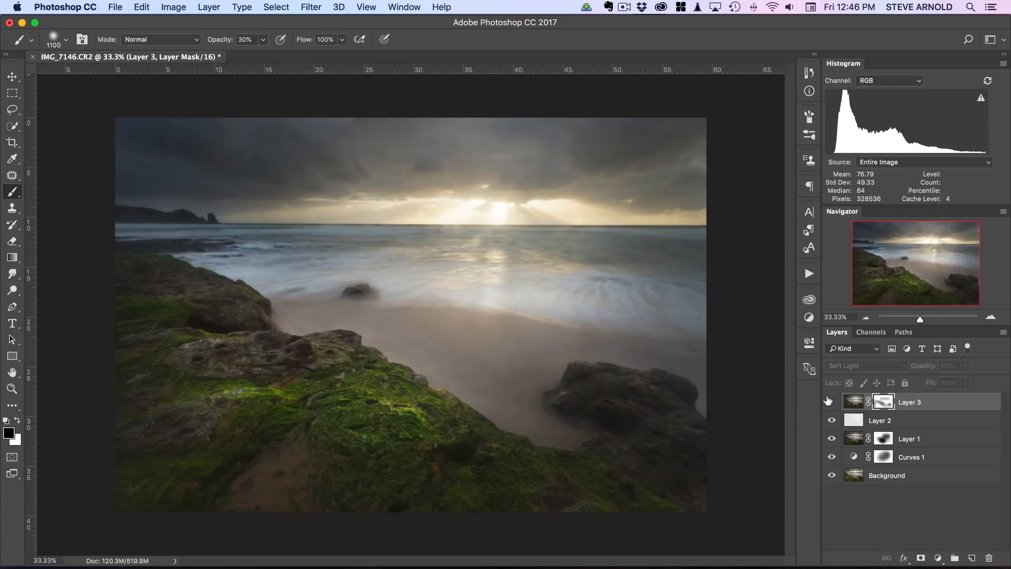
pyautogui.click(830, 401)
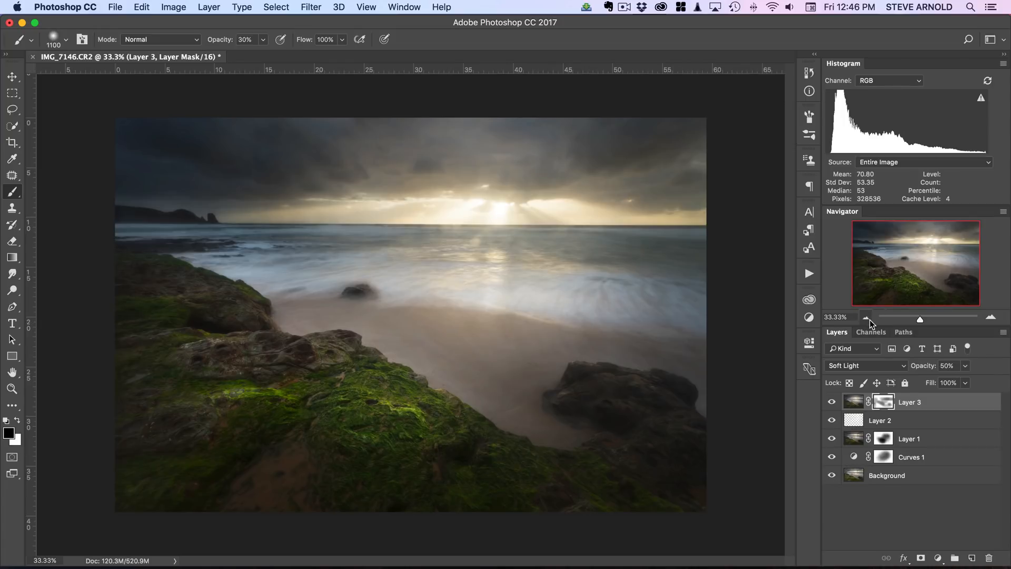
pyautogui.moveTo(870, 323)
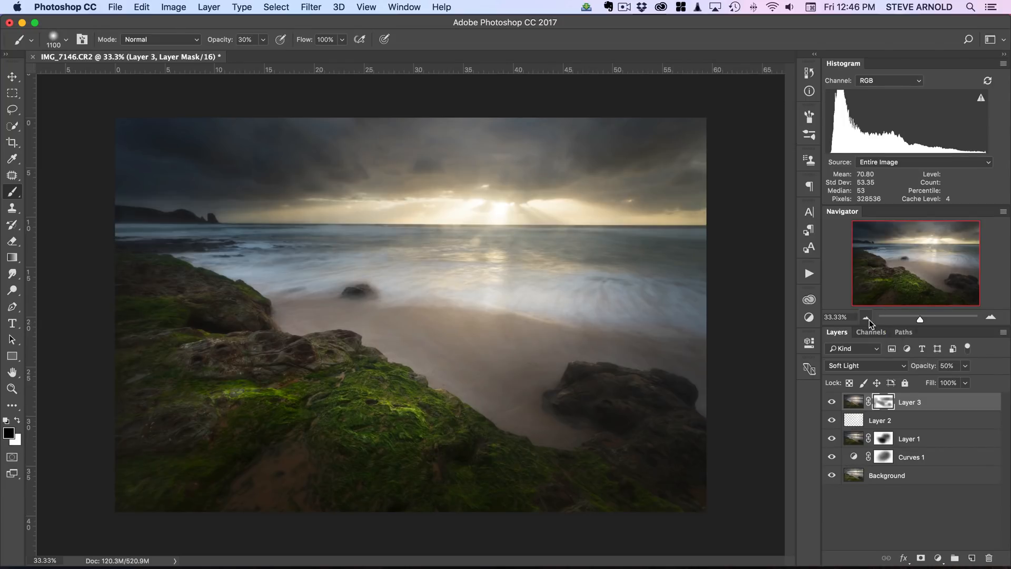
pyautogui.click(831, 401)
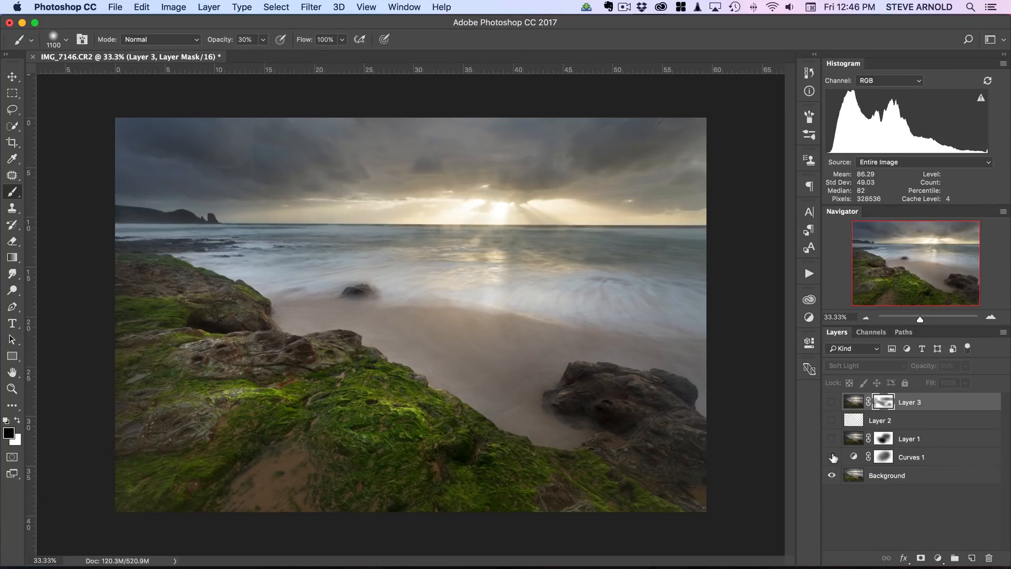
# Step: Solo the Background to view the original, then turn Curves 1, Layer 1, Layer 2 and Layer 3 back on
pyautogui.click(832, 457)
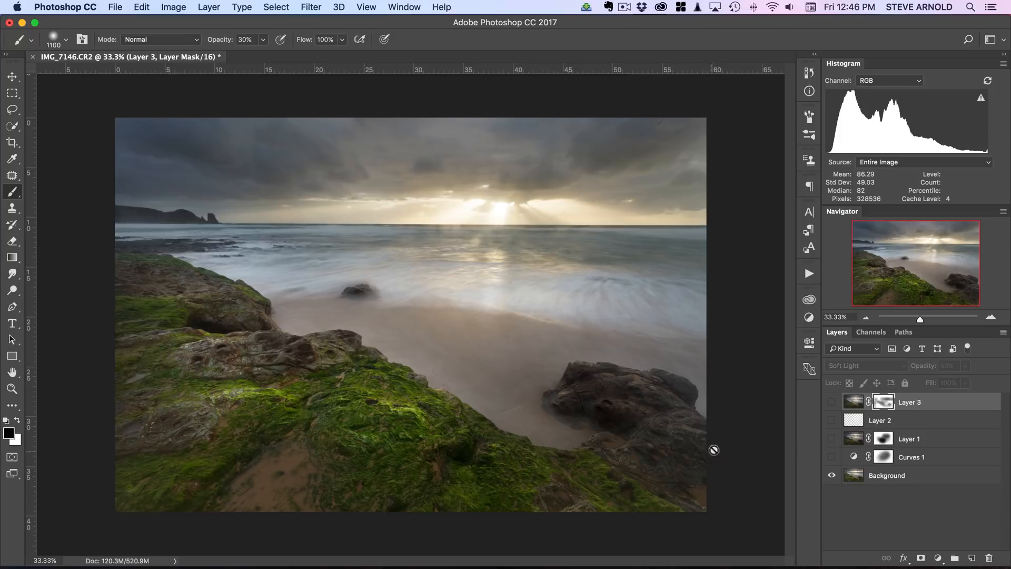
pyautogui.click(832, 401)
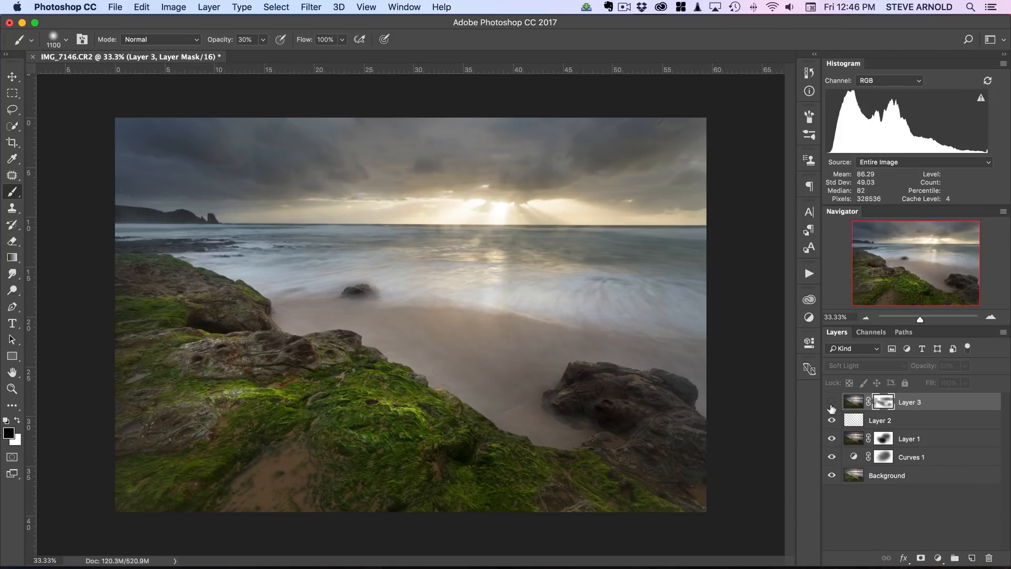
pyautogui.click(831, 401)
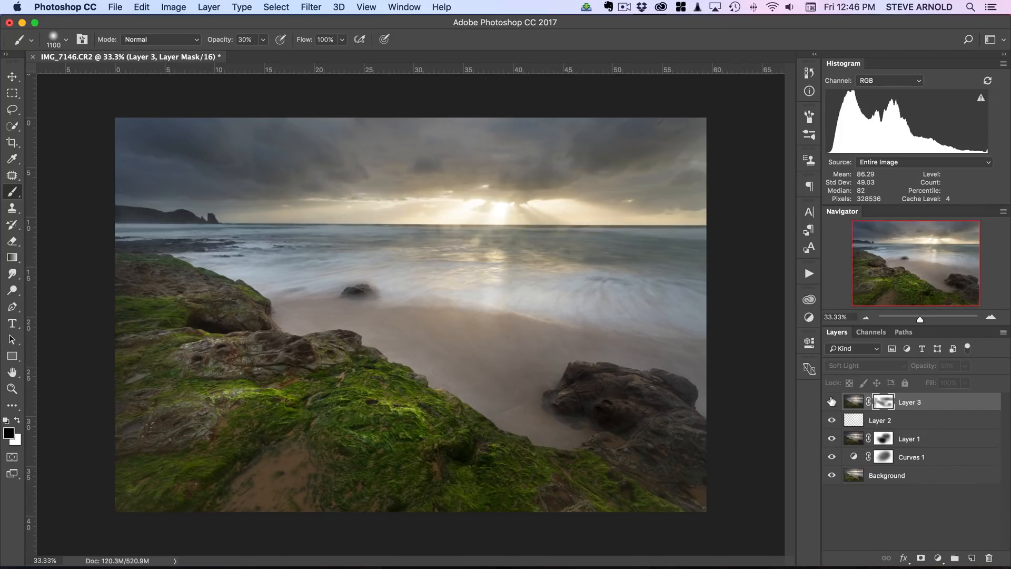
pyautogui.click(459, 444)
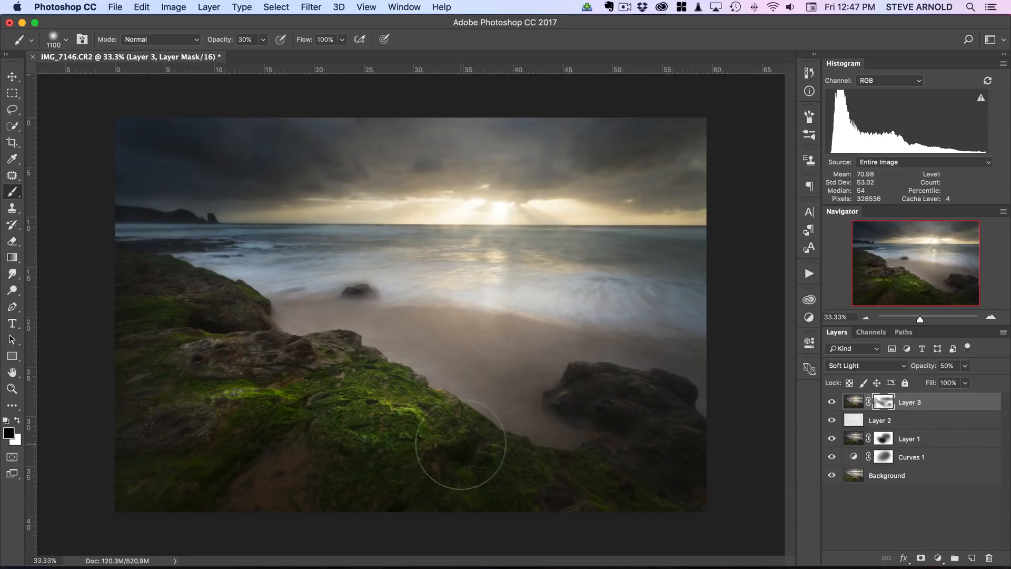
pyautogui.moveTo(398, 417)
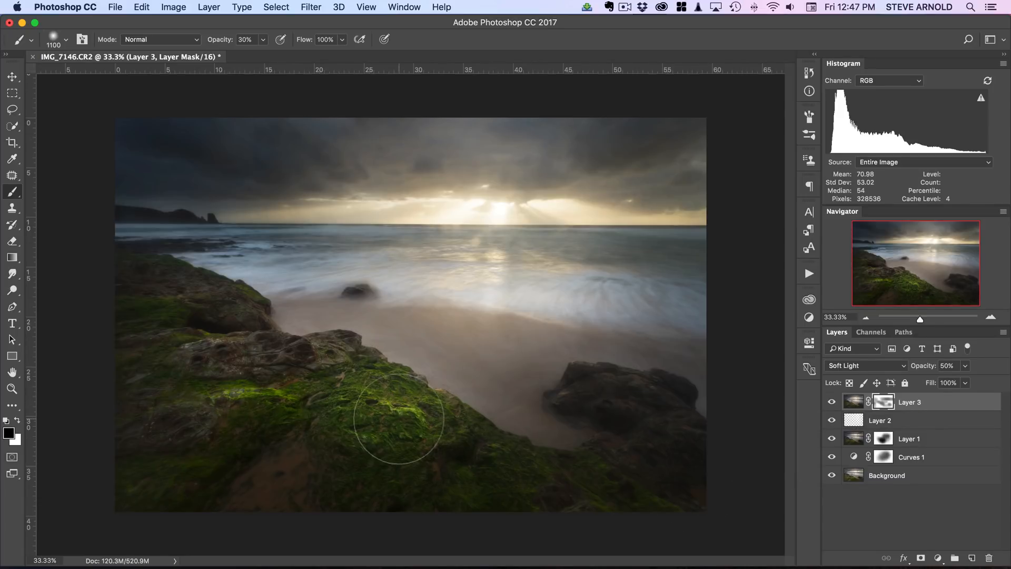
pyautogui.moveTo(416, 422)
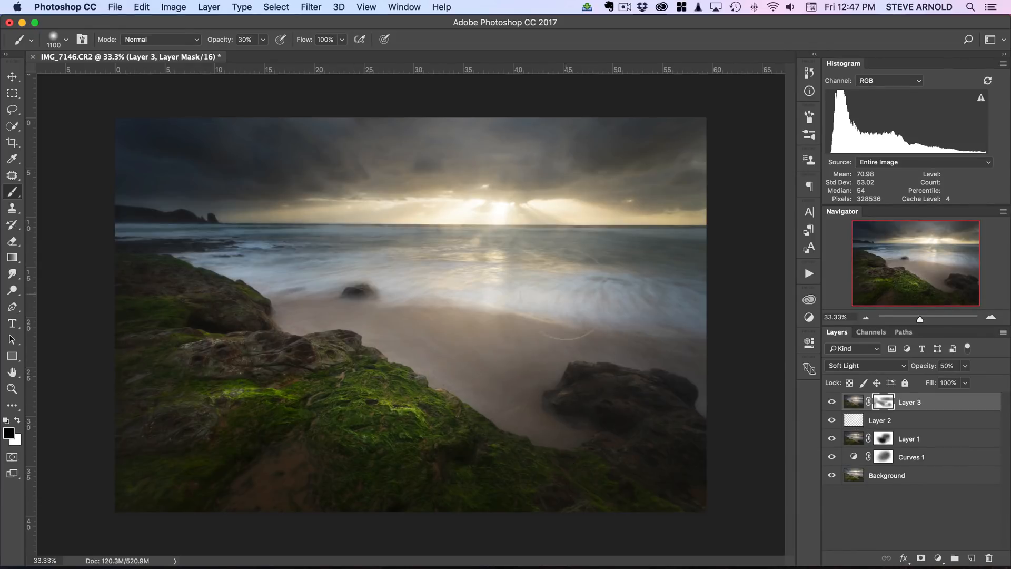
pyautogui.moveTo(314, 415)
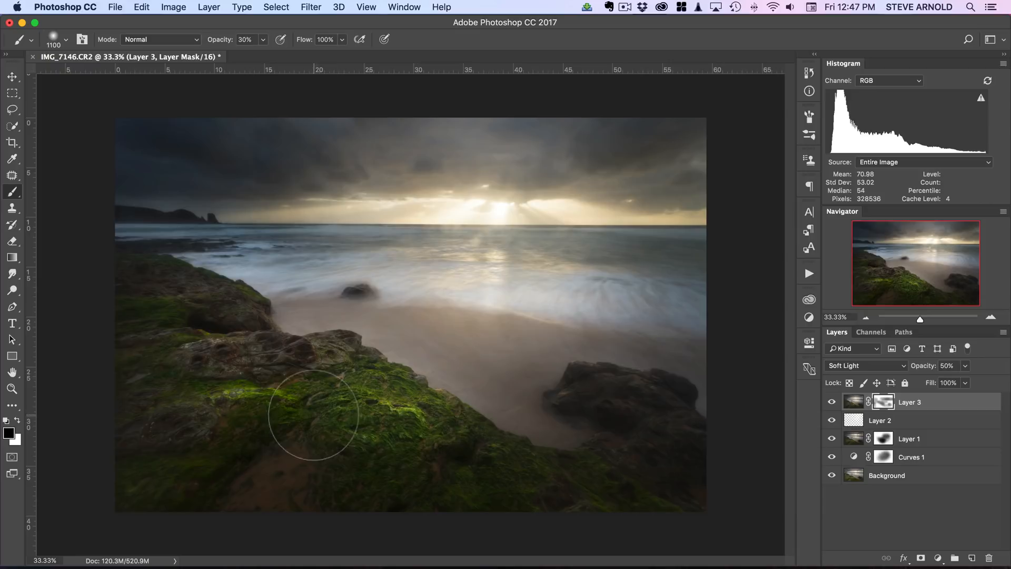
pyautogui.moveTo(722, 234)
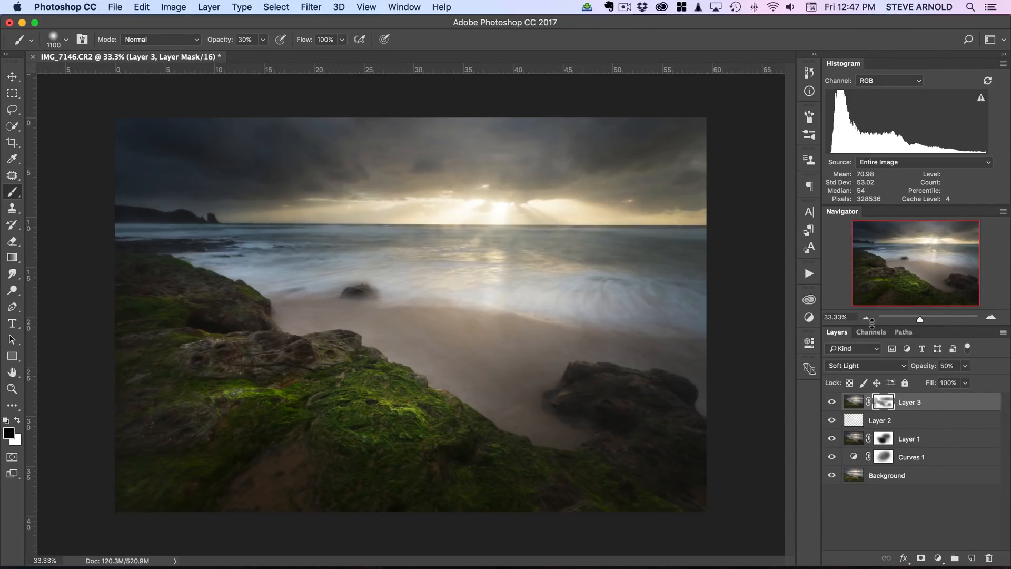
pyautogui.click(832, 401)
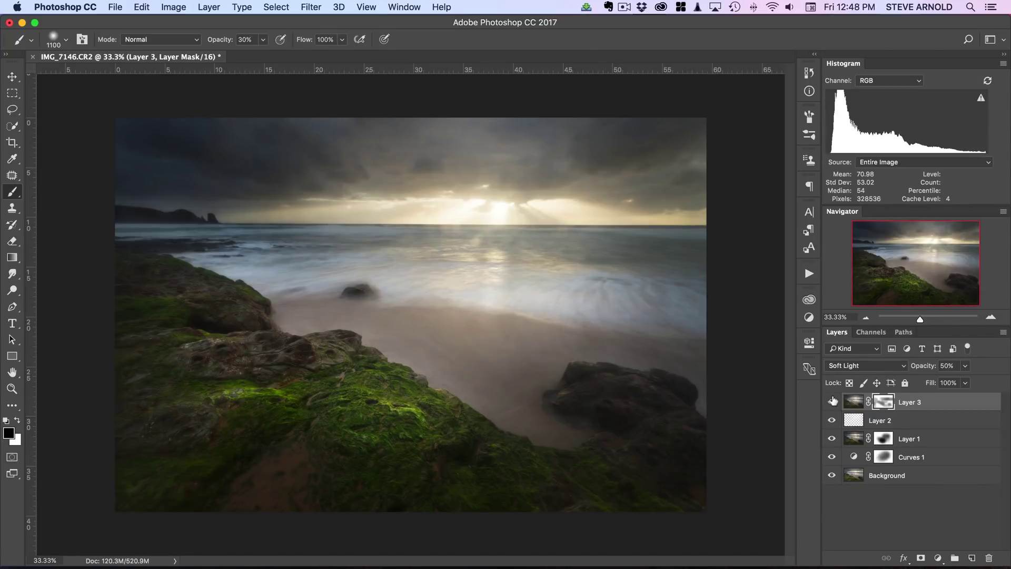
pyautogui.moveTo(763, 473)
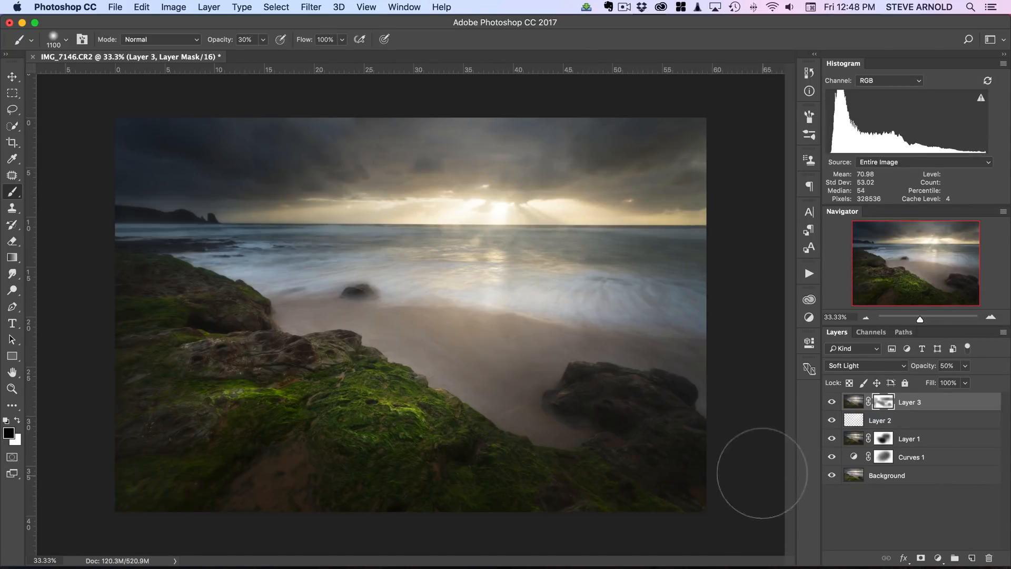
pyautogui.moveTo(543, 194)
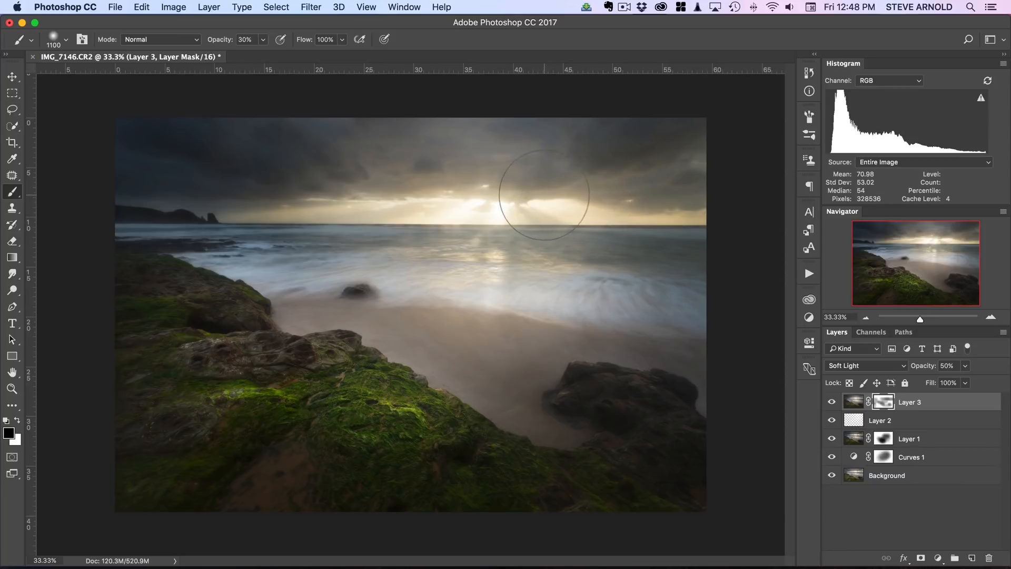
pyautogui.moveTo(257, 172)
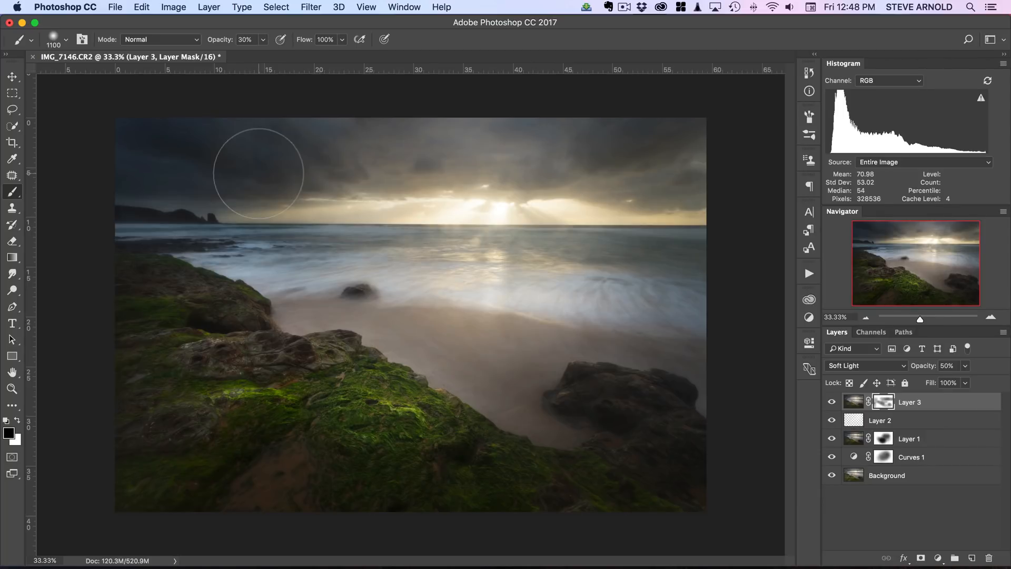
pyautogui.moveTo(713, 221)
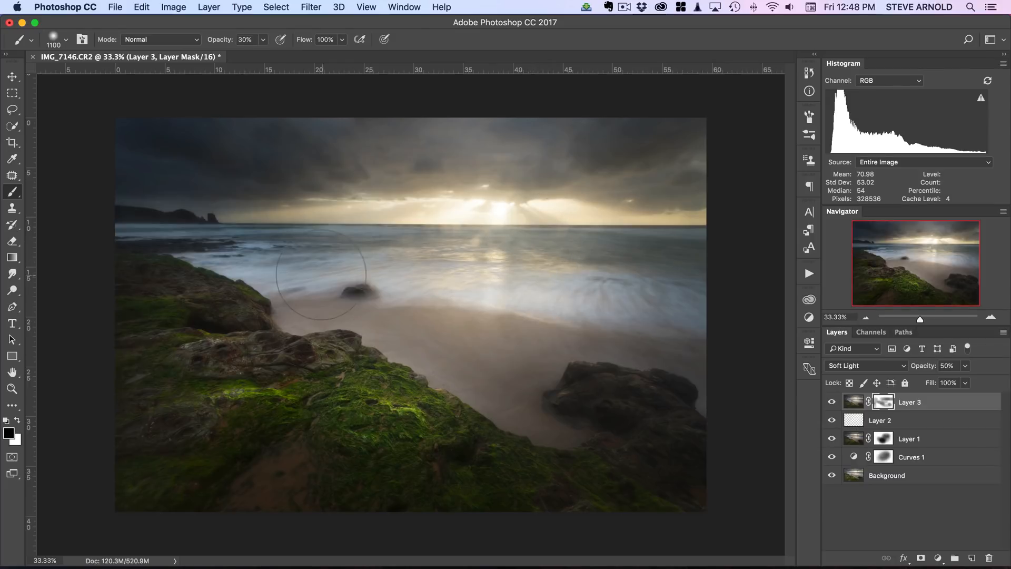
pyautogui.moveTo(490, 206)
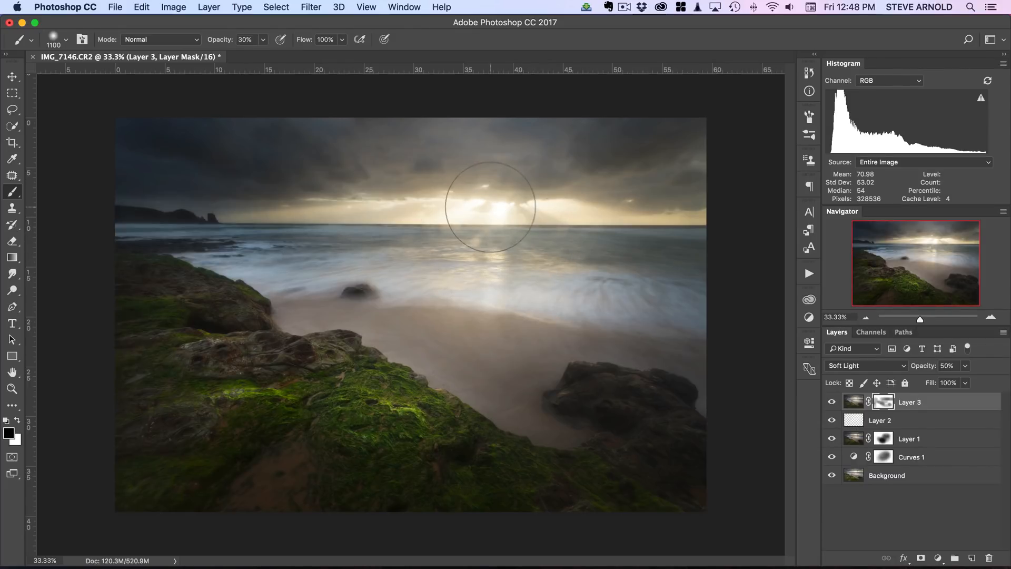
pyautogui.moveTo(438, 215)
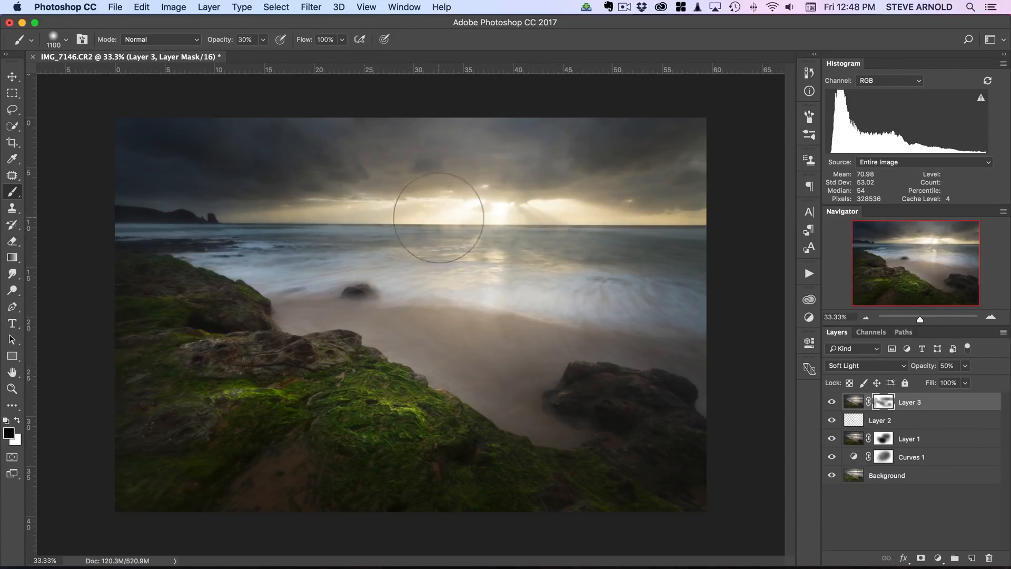
pyautogui.moveTo(460, 222)
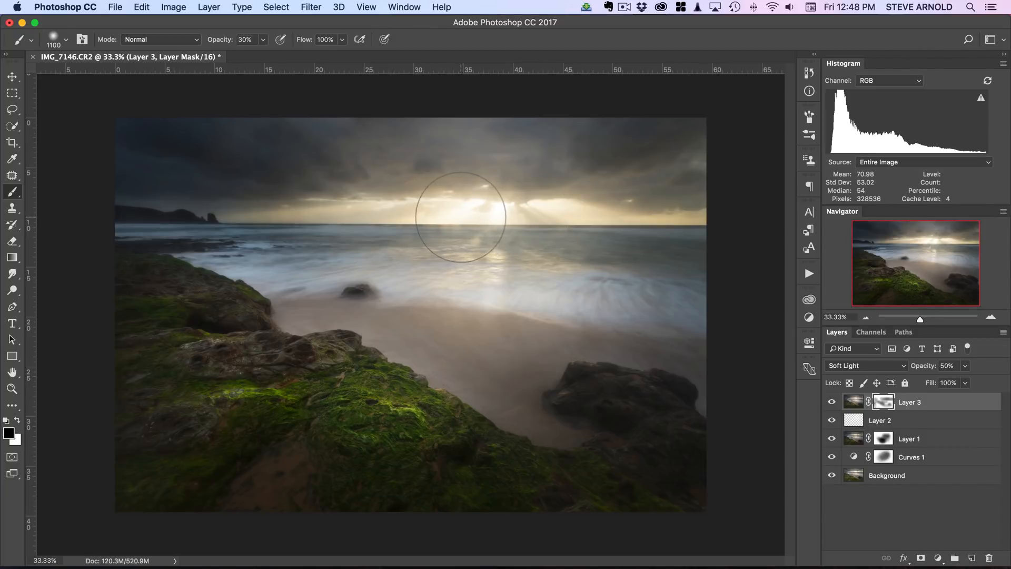
pyautogui.moveTo(455, 214)
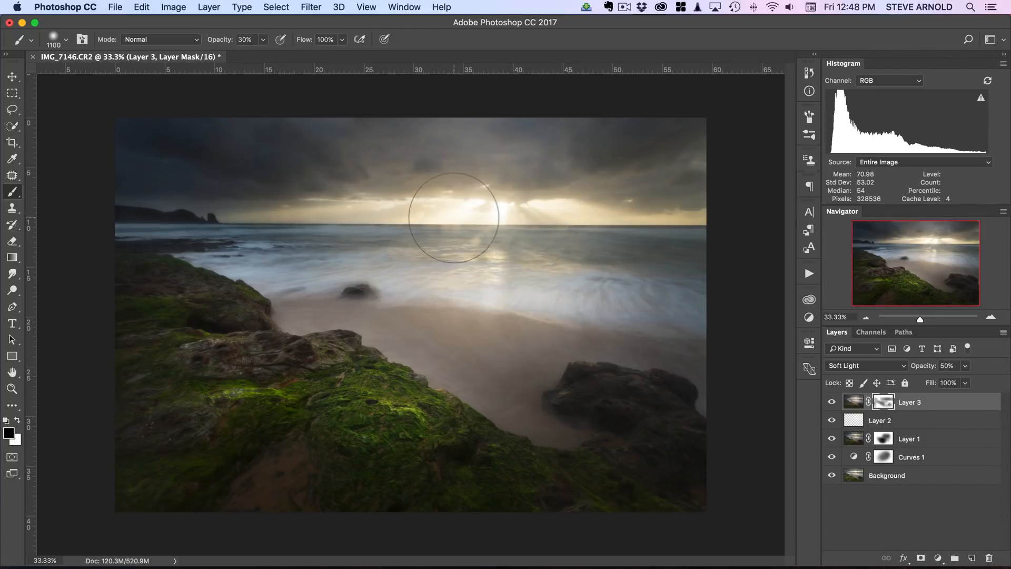
pyautogui.moveTo(512, 216)
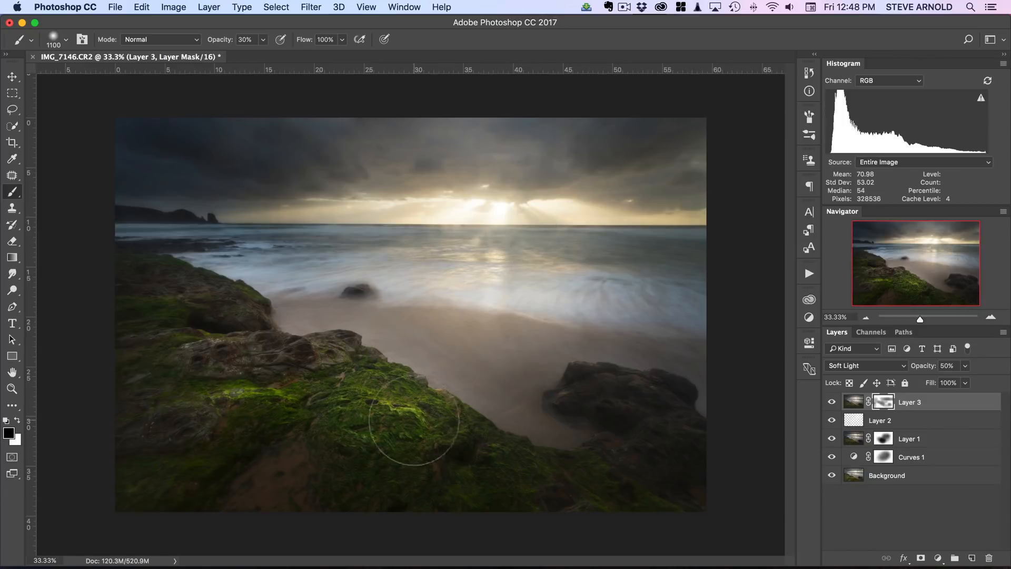
pyautogui.moveTo(422, 409)
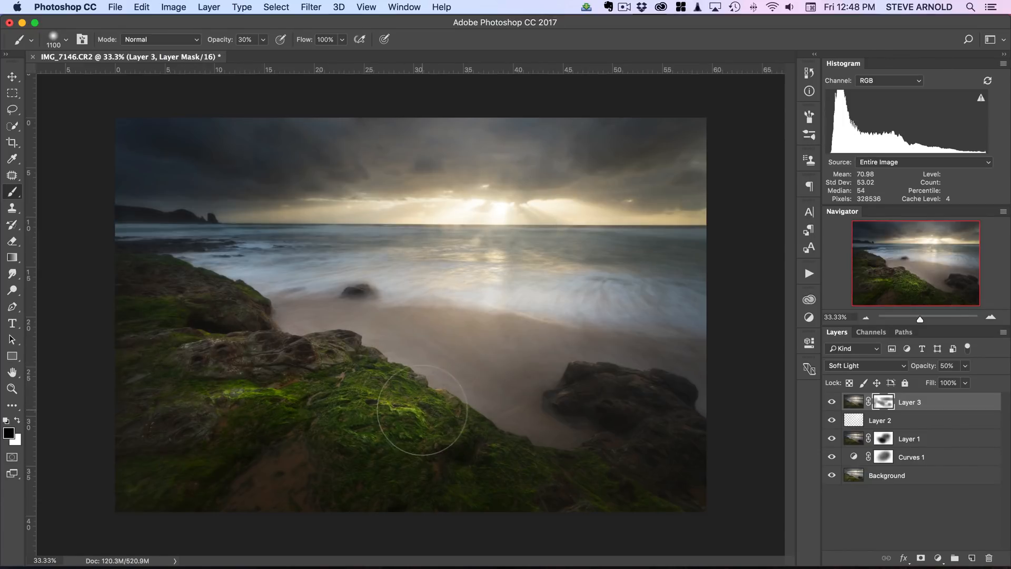
pyautogui.moveTo(322, 390)
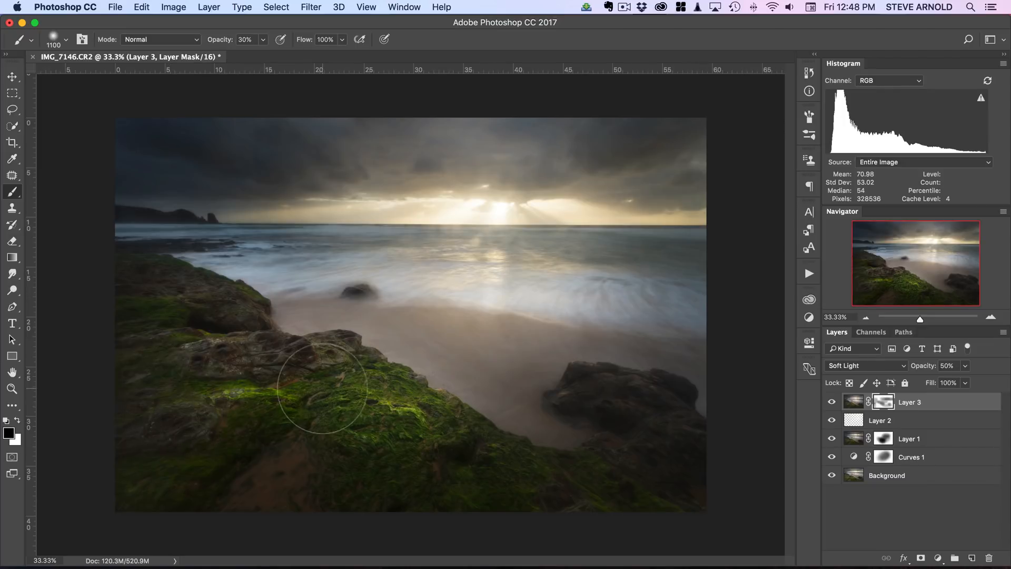
pyautogui.moveTo(487, 283)
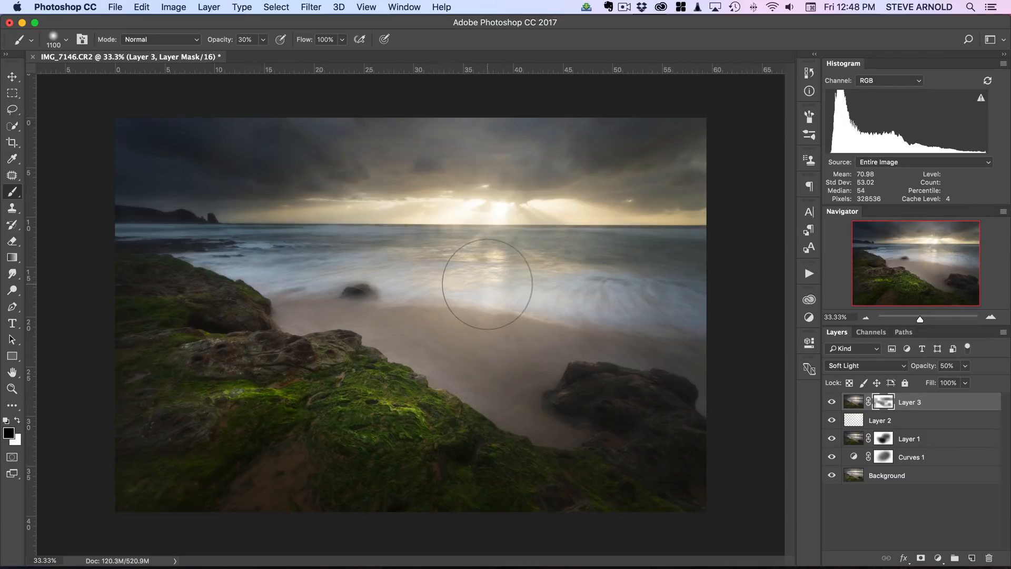